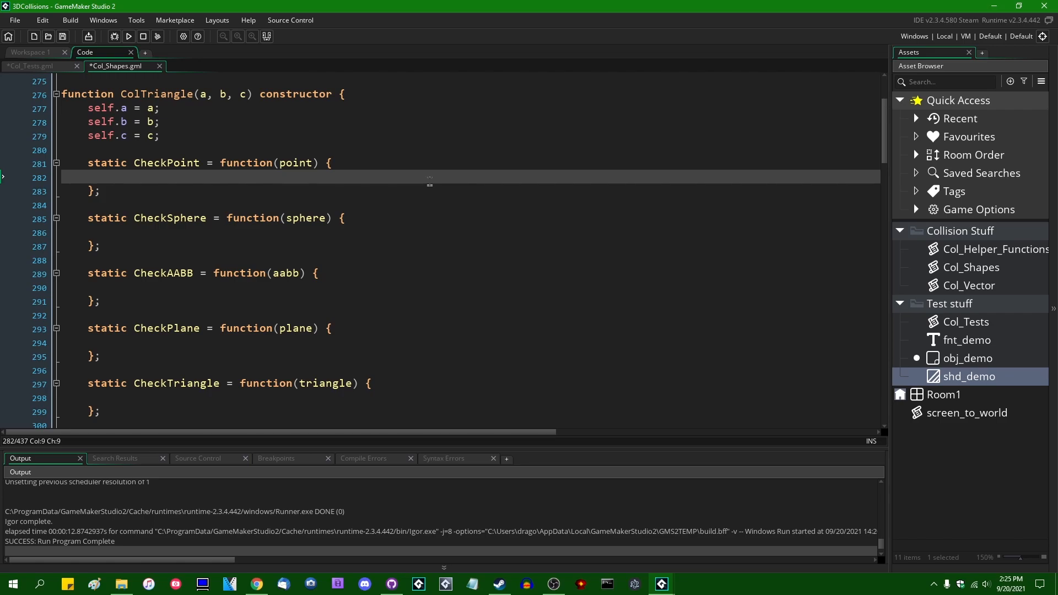
Step: Make ColTriangle's CheckPoint and CheckSphere return point.CheckTriangle(self) and sphere.CheckTriangle(self), then save
type("return point.CheckT")
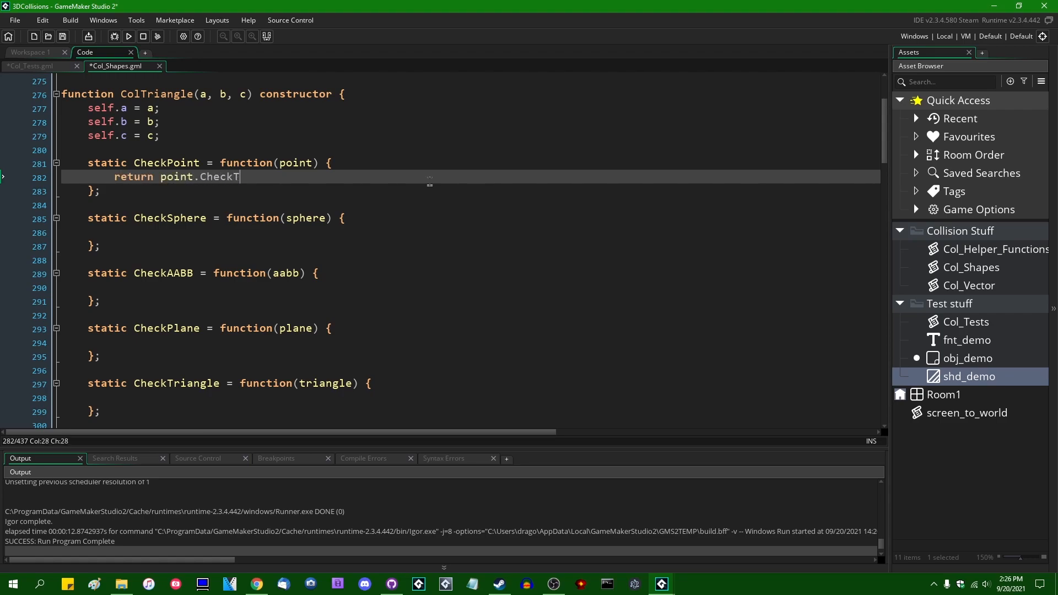
type("riangle(self);")
left_click(470, 233)
type("return sp")
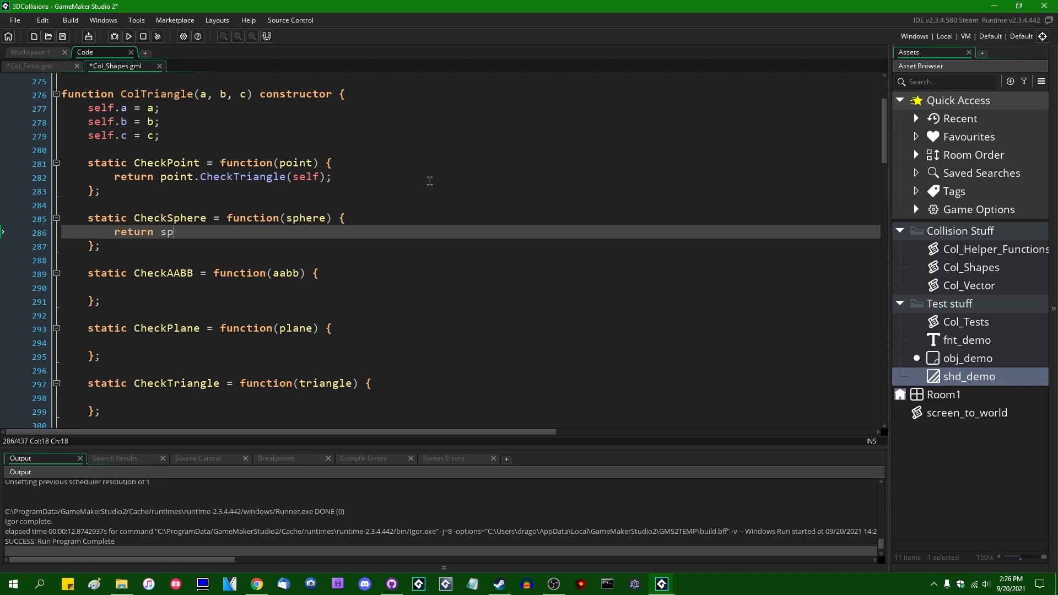
type("here.CheckTri")
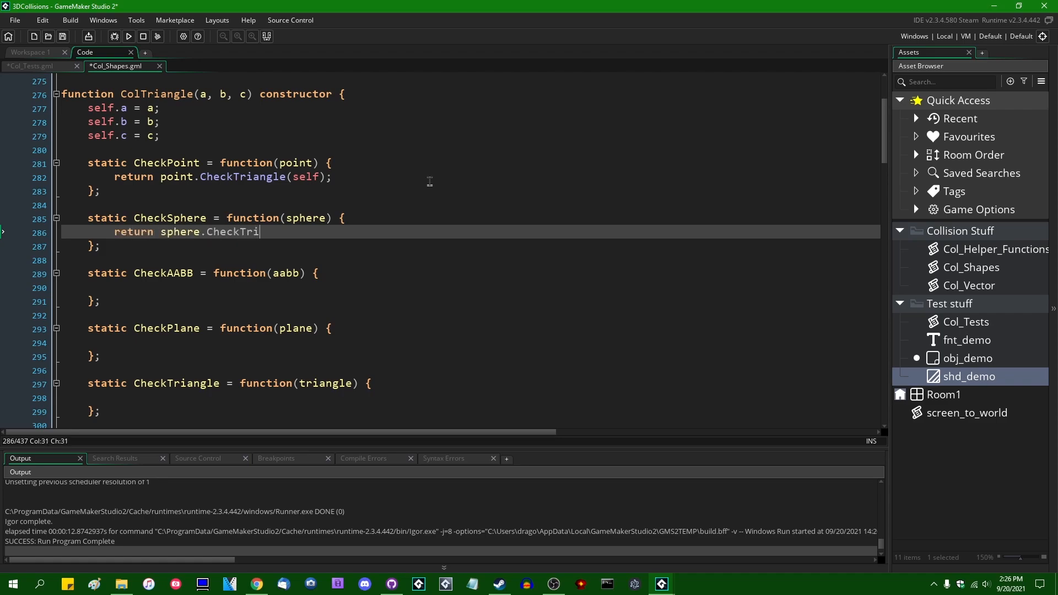
type("angle(self);")
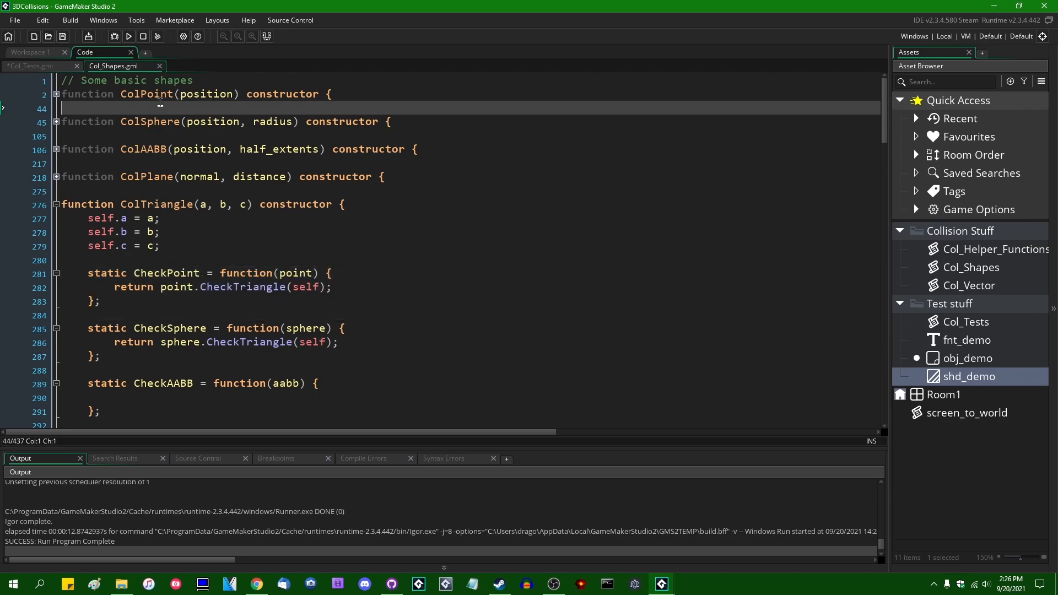
Step: Expand the ColPoint constructor to reveal its empty CheckTriangle body
left_click_drag(87, 272, 101, 302)
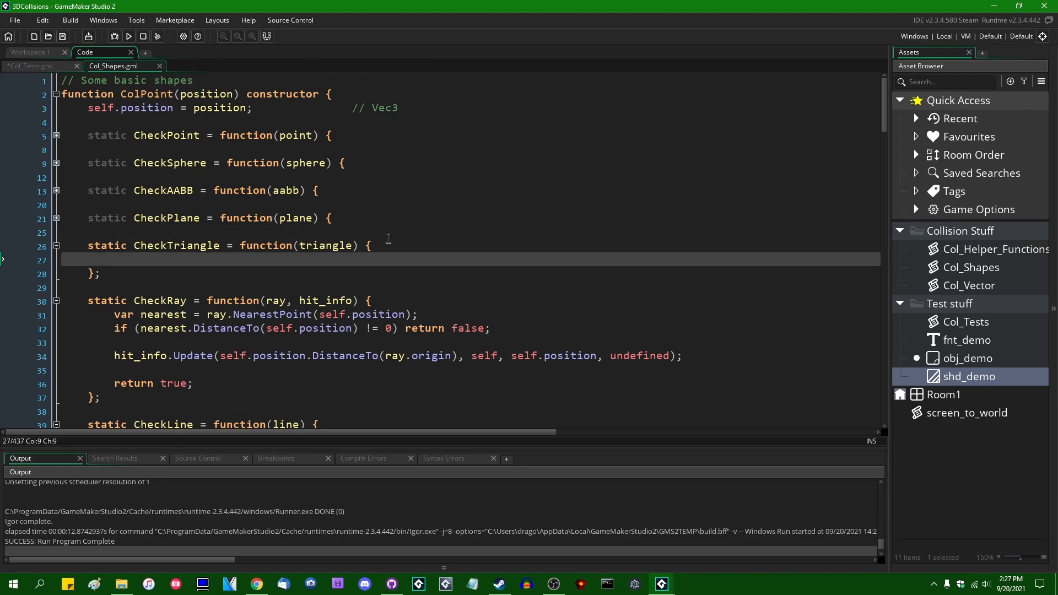
mouse_move(403, 245)
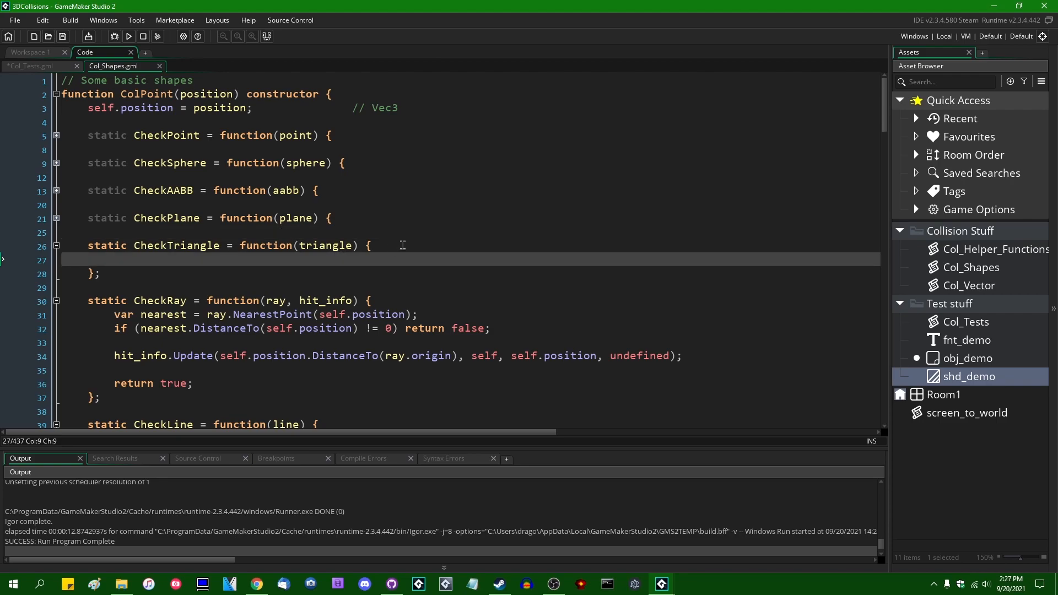
mouse_move(449, 307)
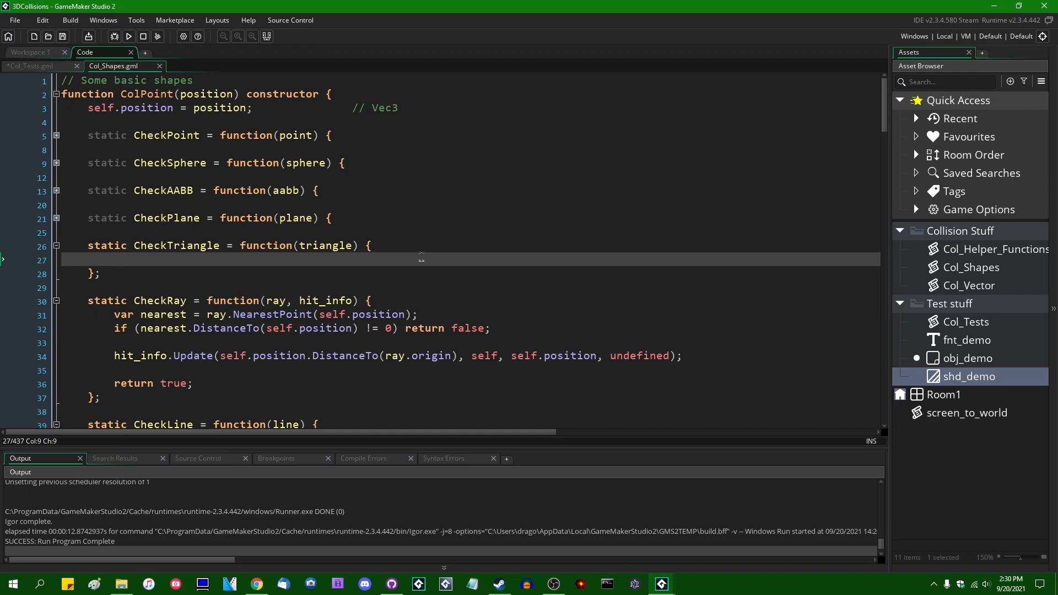
Step: Declare pa and pb as triangle corners a and b minus the point's position
type("var")
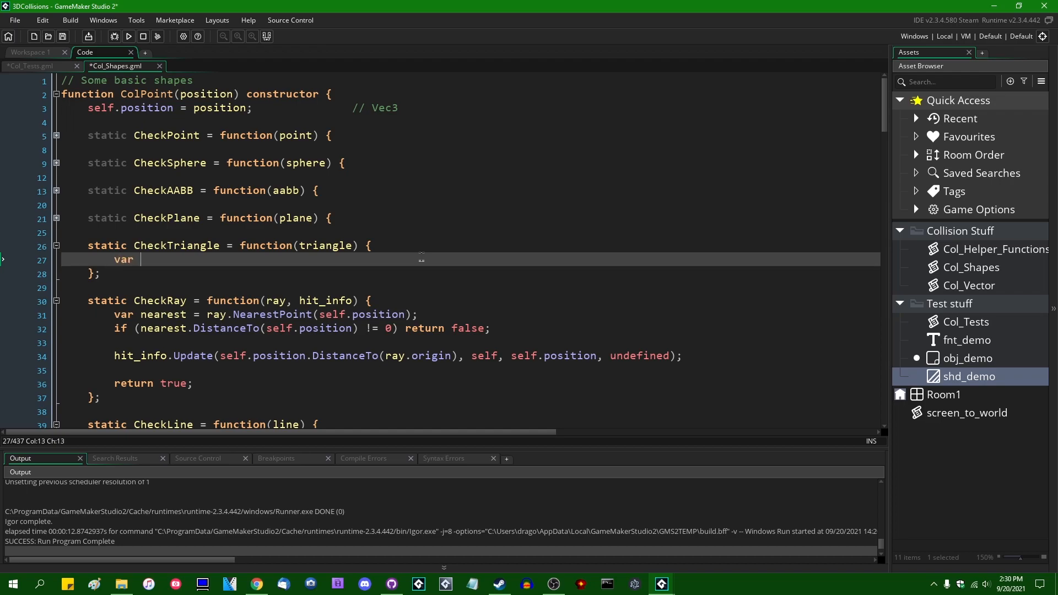
type("p = tri")
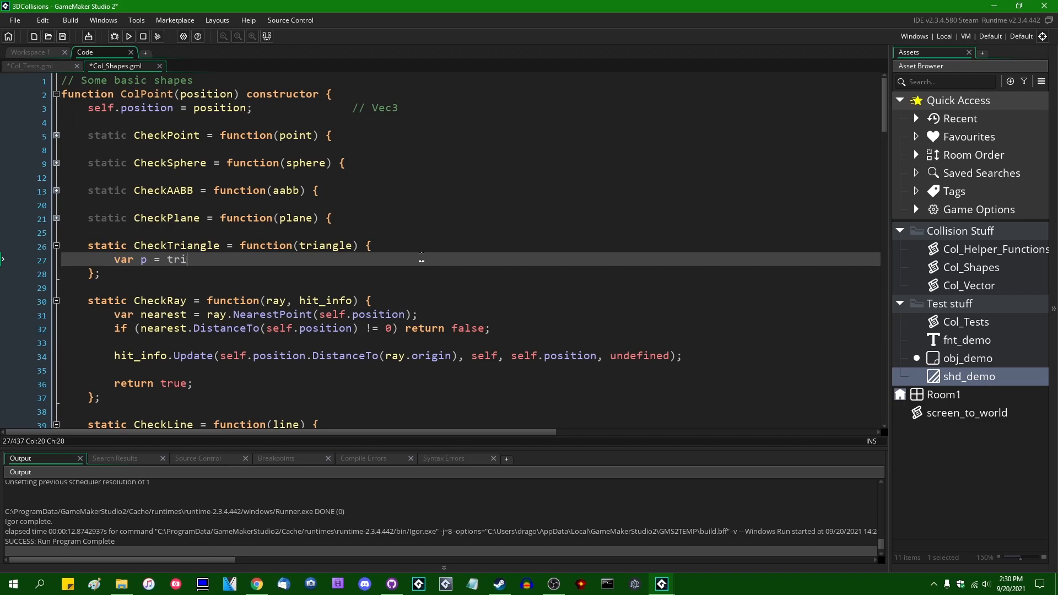
type("an")
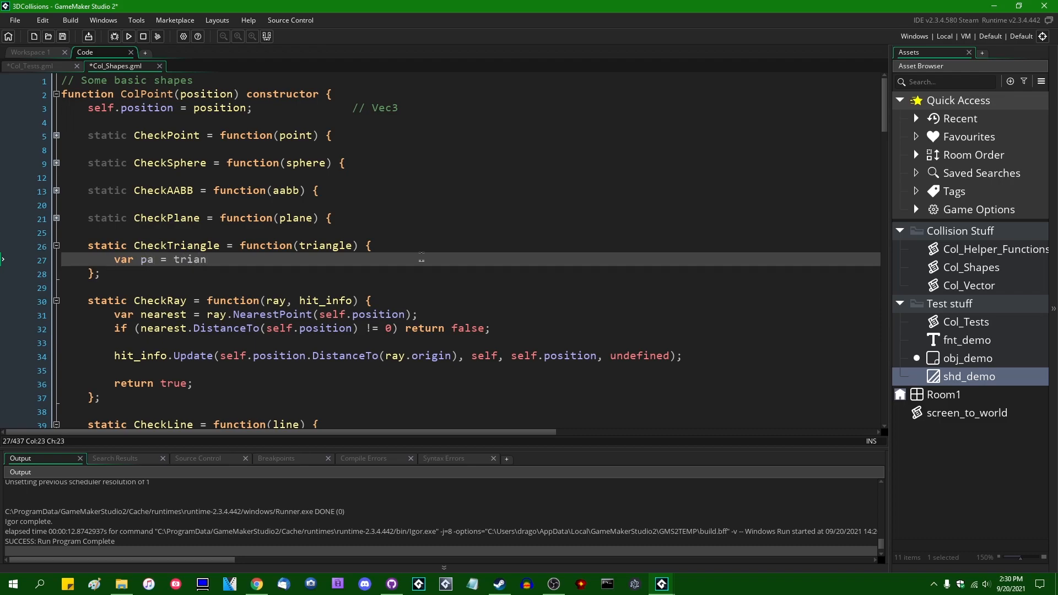
type("gle.")
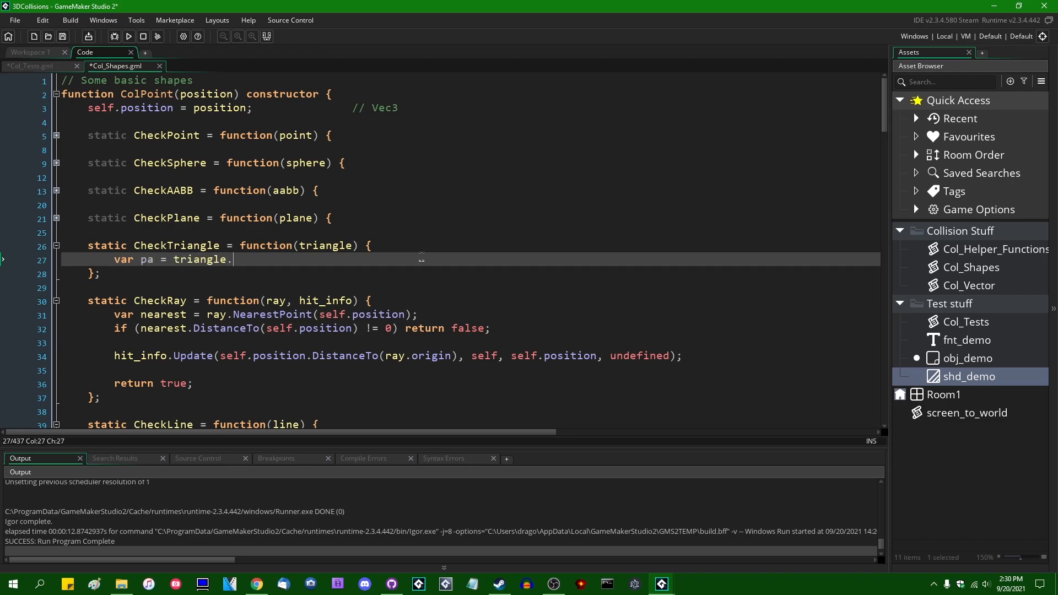
type("a.Sub*(")
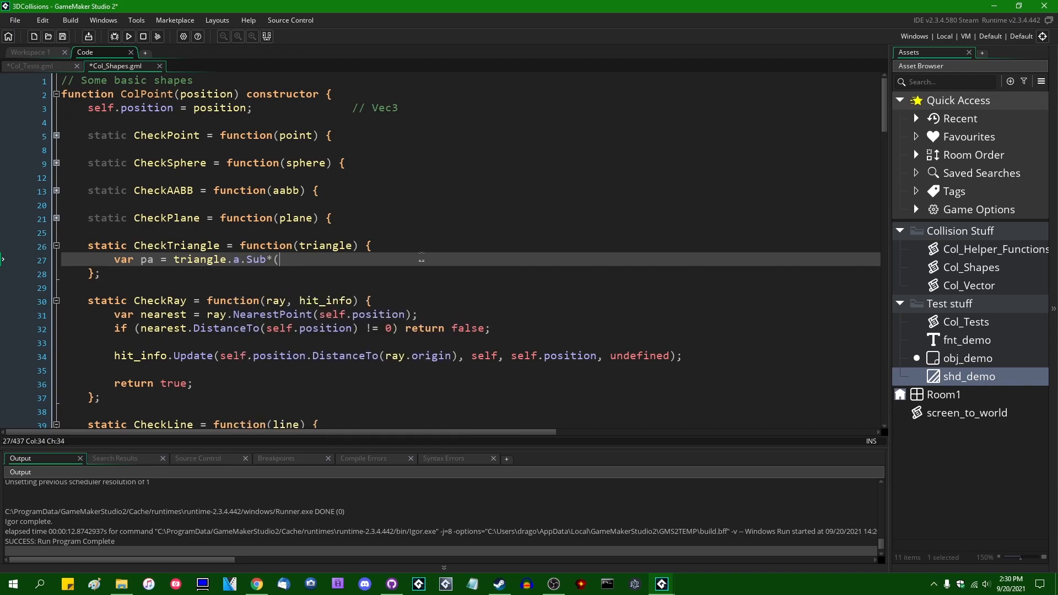
type("self.pos")
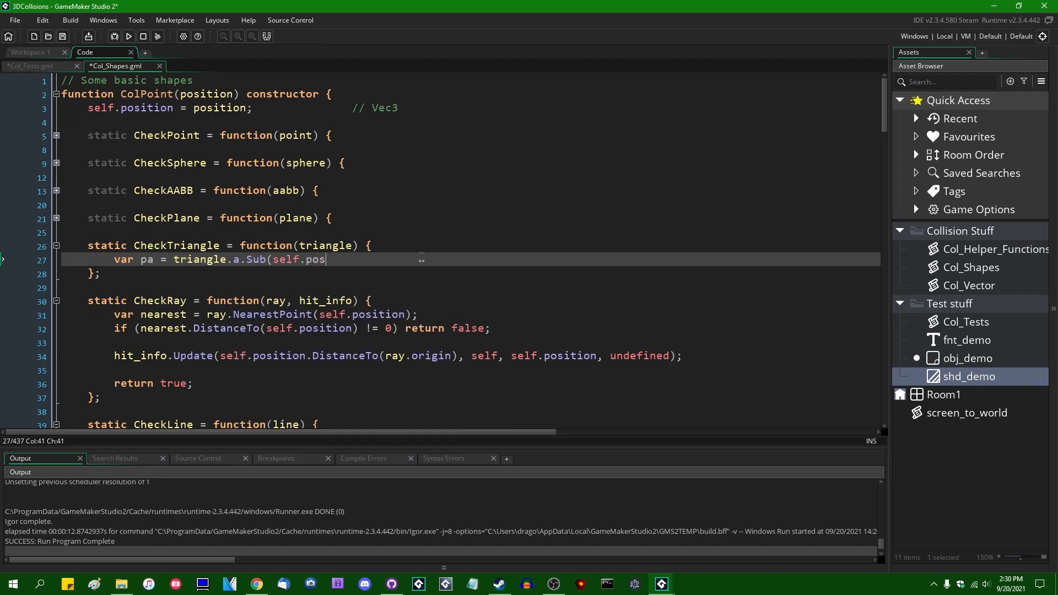
type("ition);")
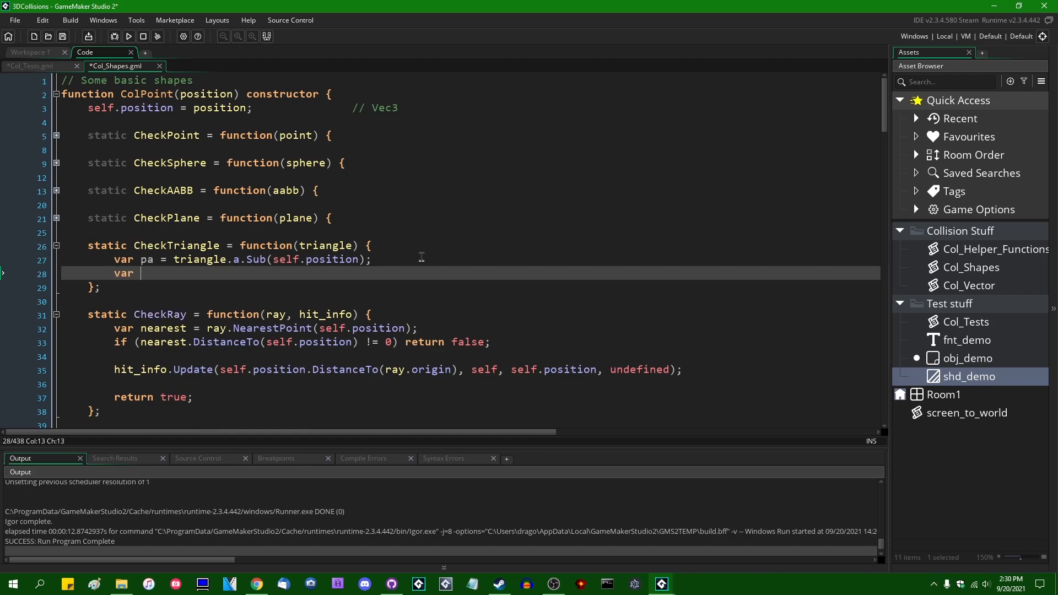
type("pb = triang")
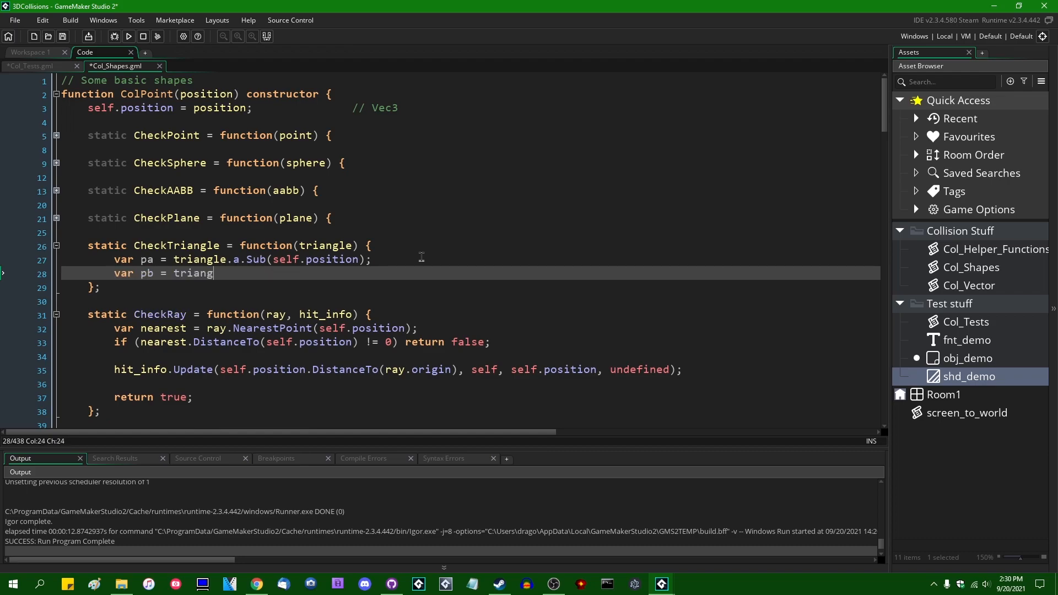
type("le.b.Sub(self.position);")
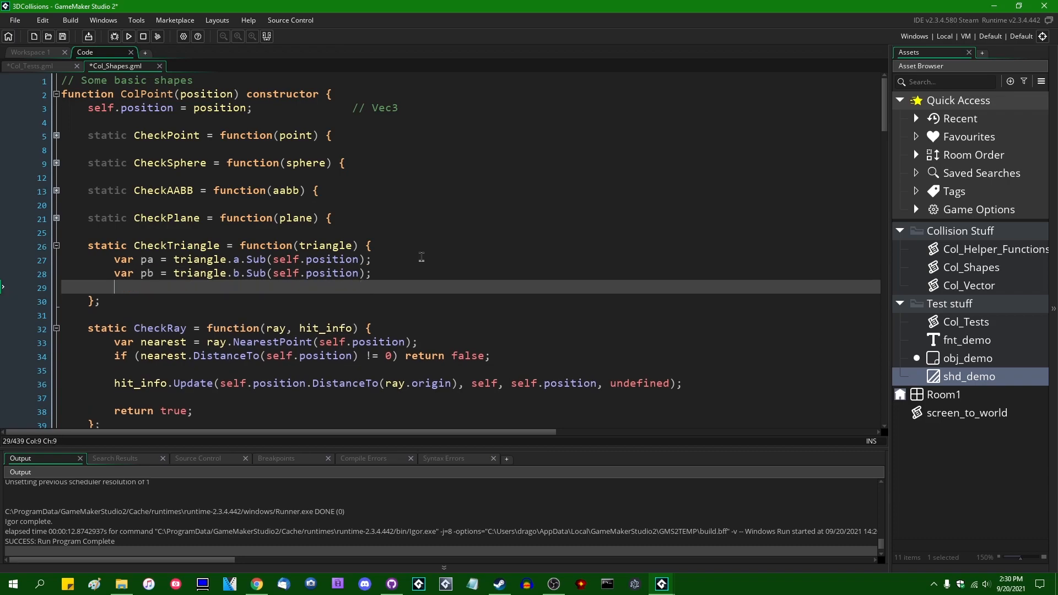
Step: Add var pc = triangle.c.Sub(self.position); as the third corner offset and save
type("var")
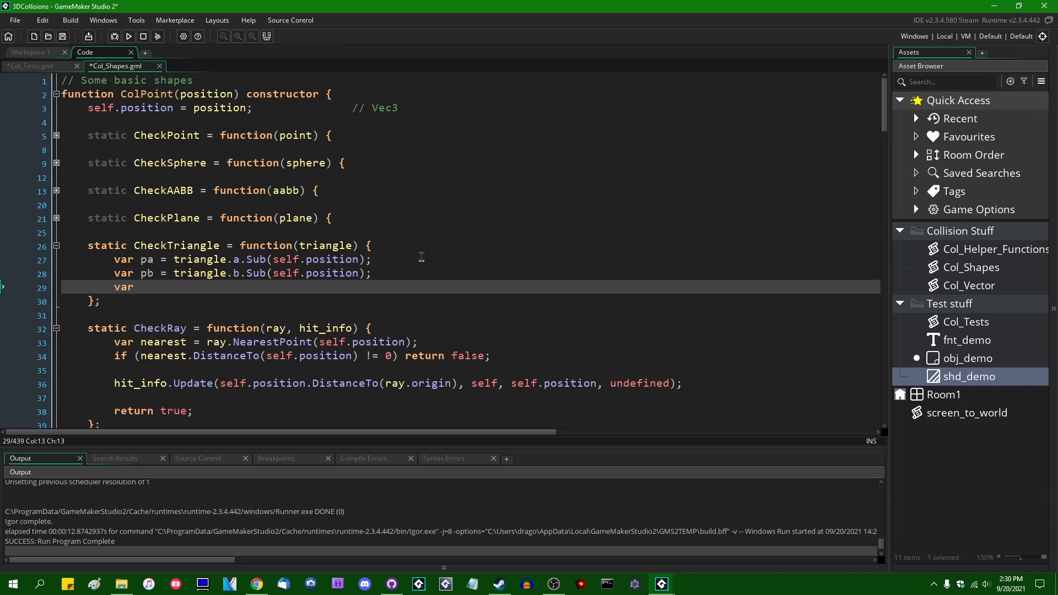
type("pc = triangle.")
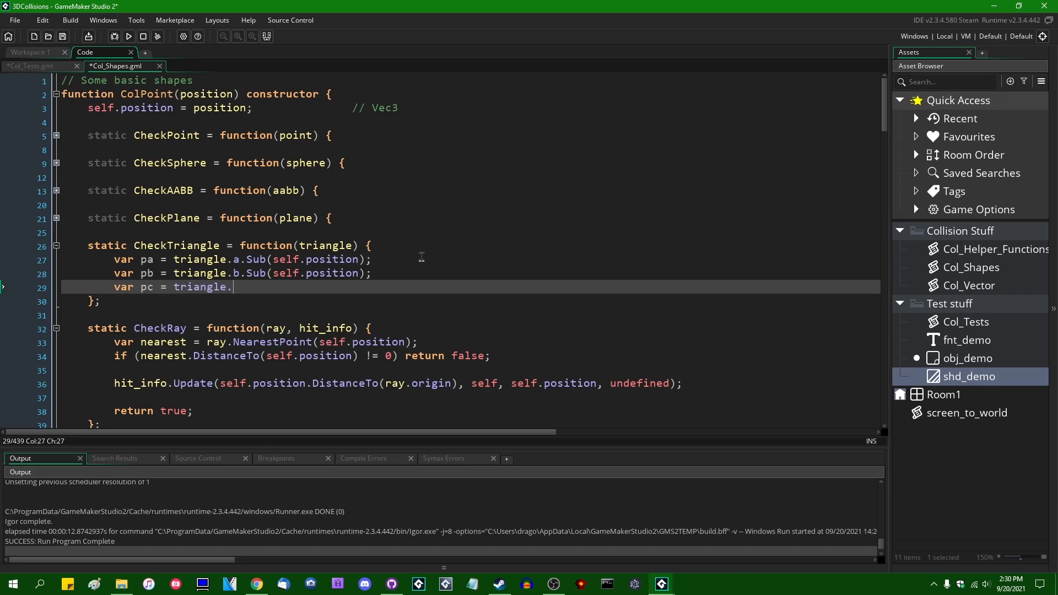
type("c.Sub(self.posi")
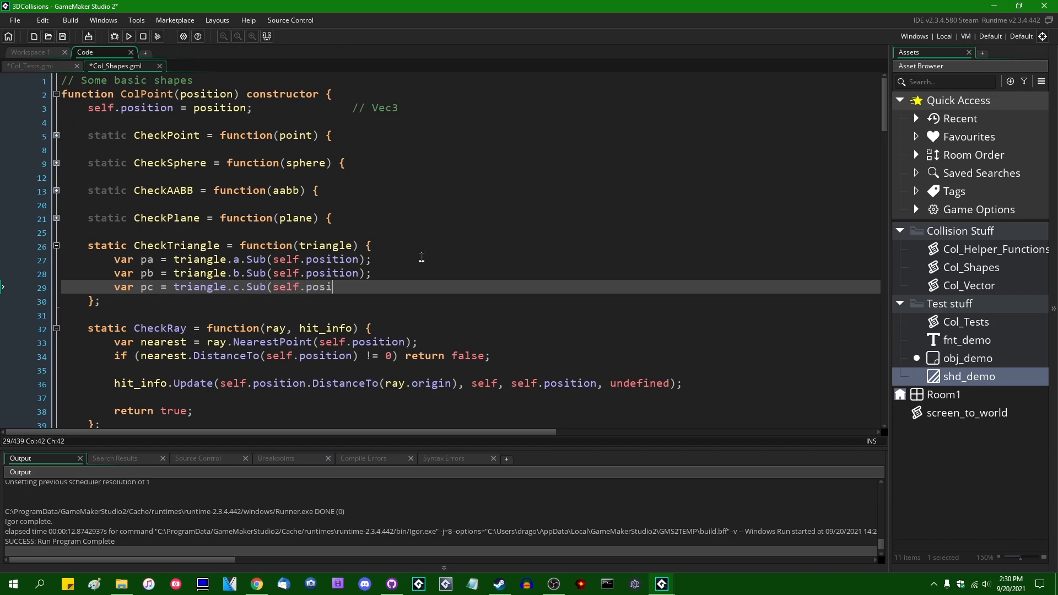
type("tion);")
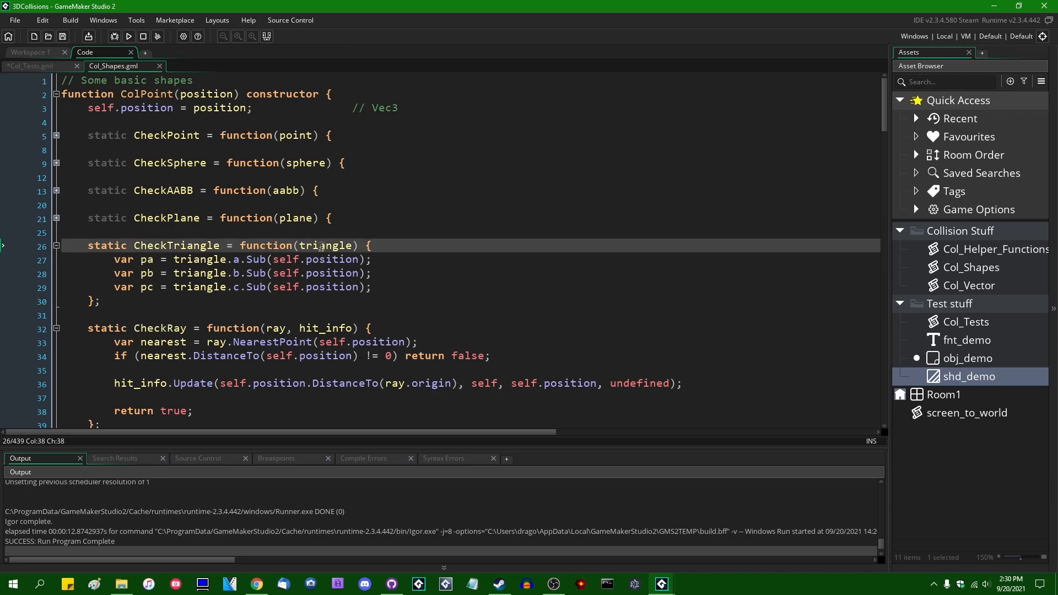
left_click_drag(371, 245, 371, 286)
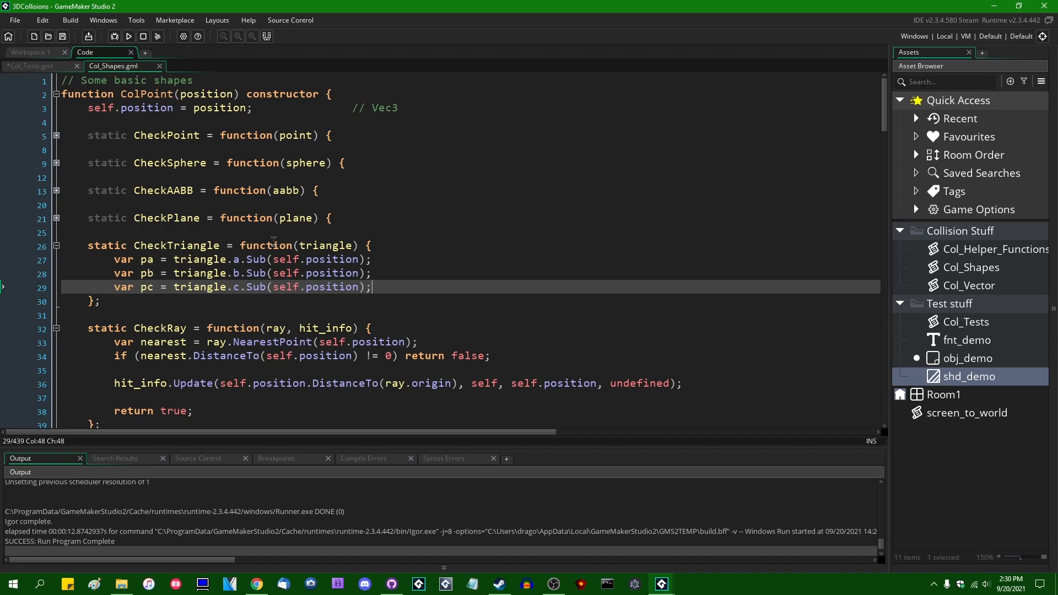
Step: Add a temporary pp = self.position.Sub(self.position) line, then select it for deletion
key("enter")
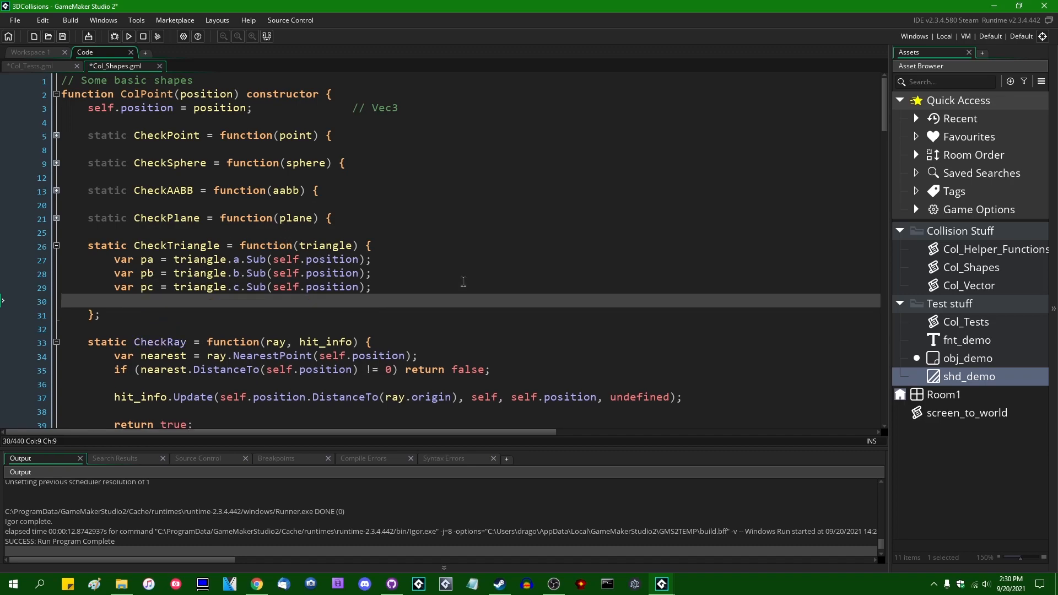
type("var pp = self")
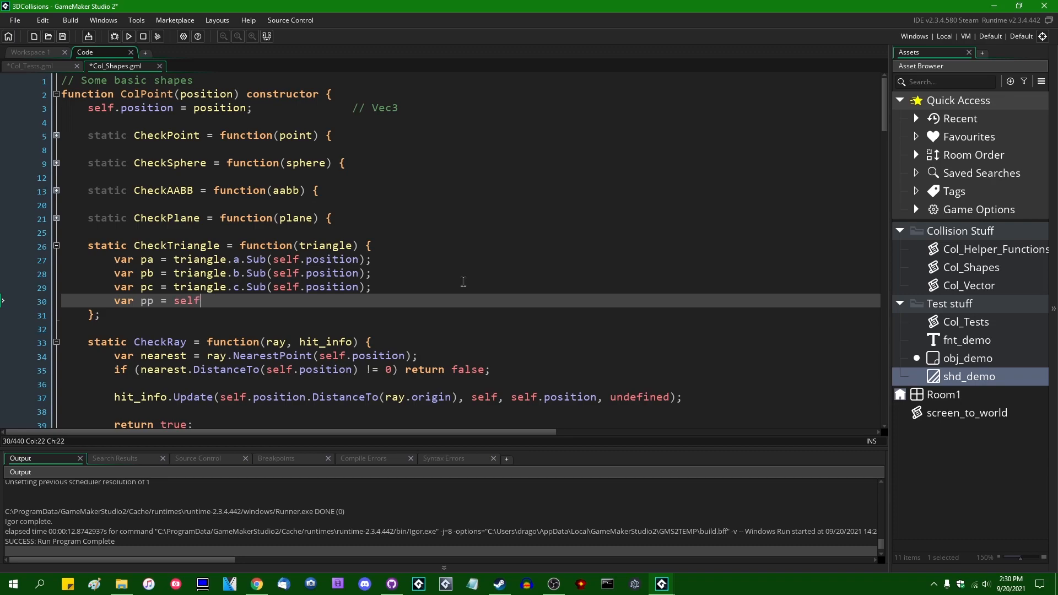
type(".position.Sub(se")
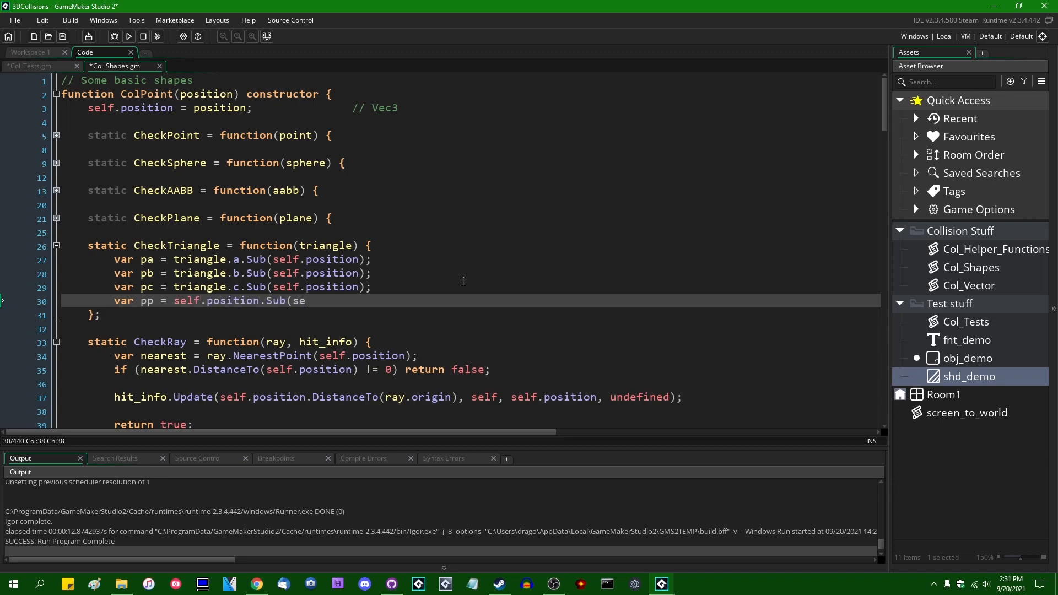
type("lf.position);")
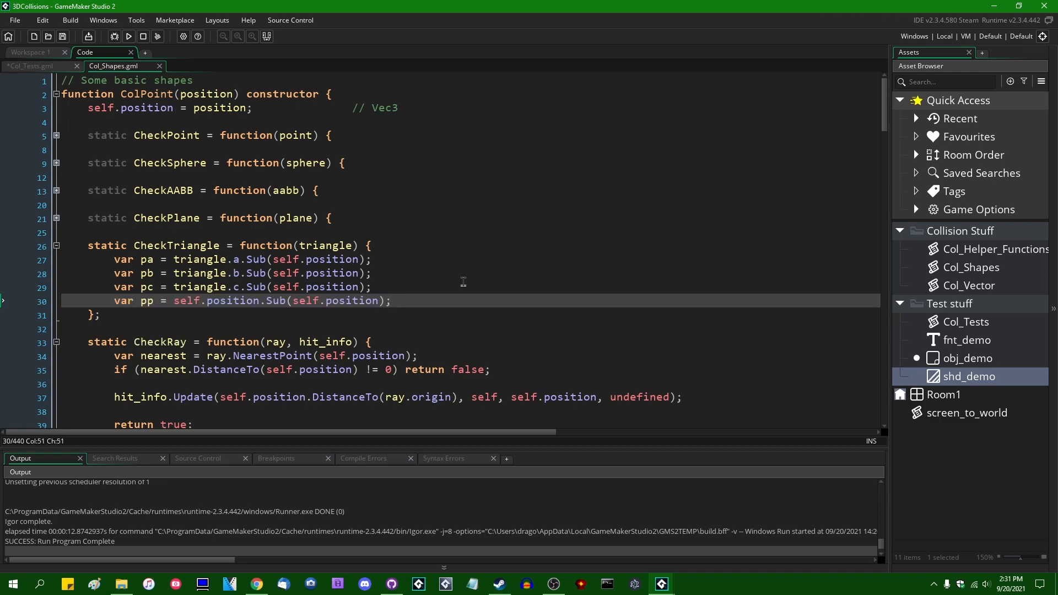
left_click_drag(175, 301, 391, 300)
type("var")
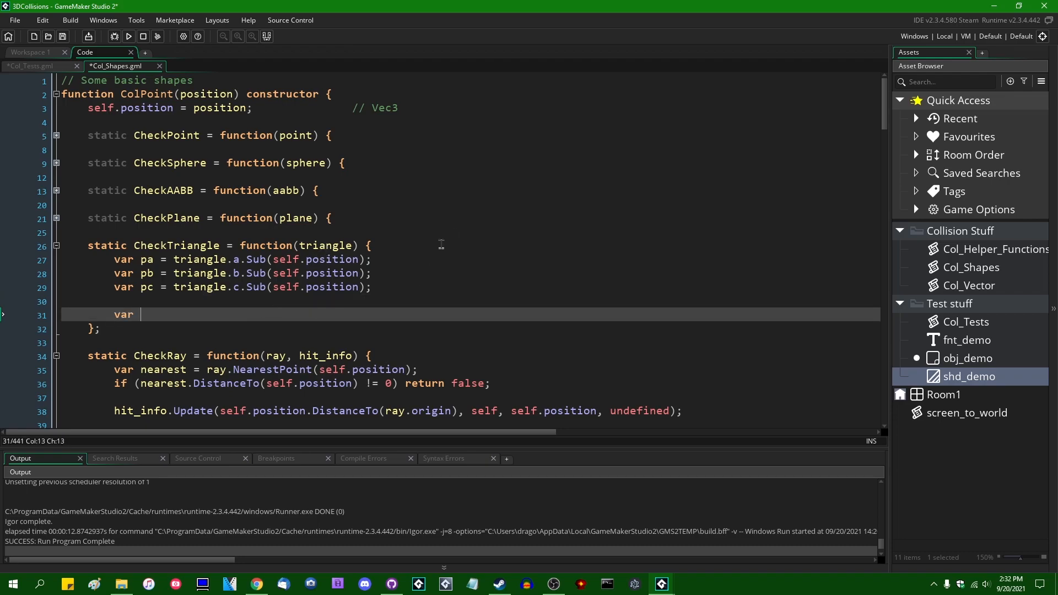
Step: Compute normPBC as pb.Cross(pc).Normalize()
type("norm")
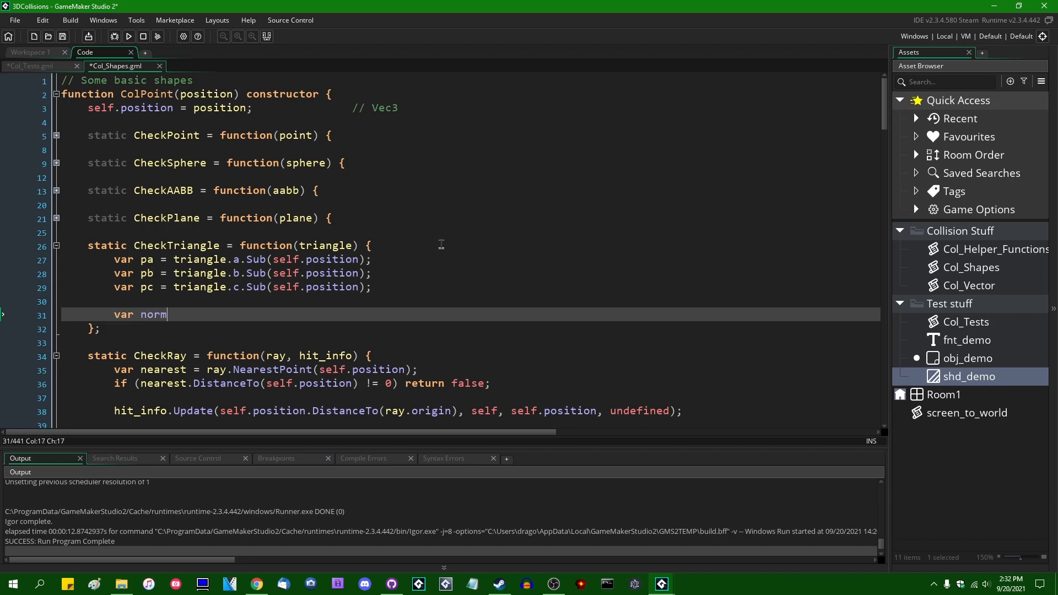
type("P")
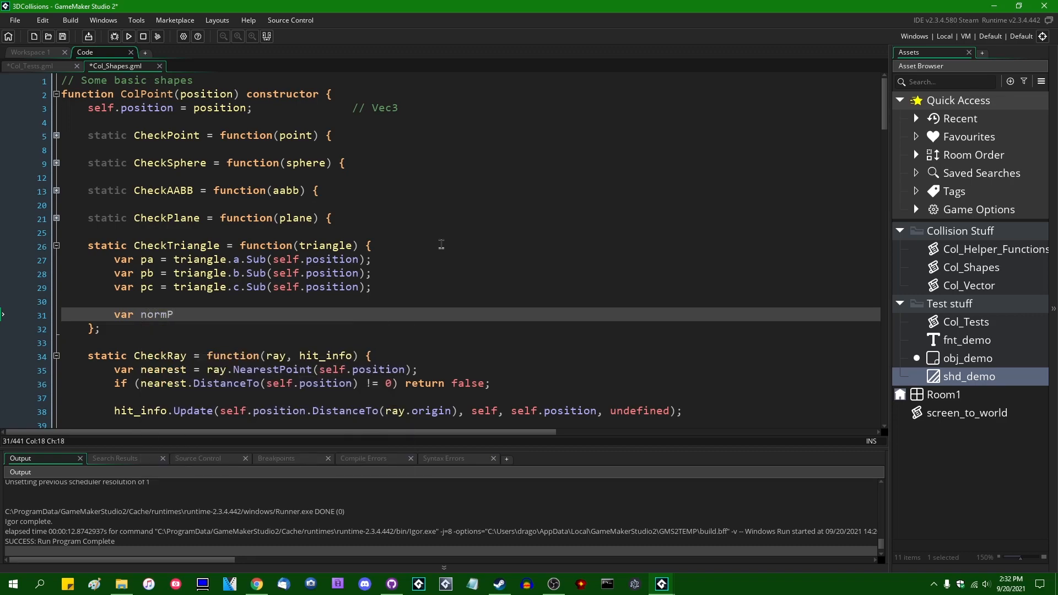
type("BC =")
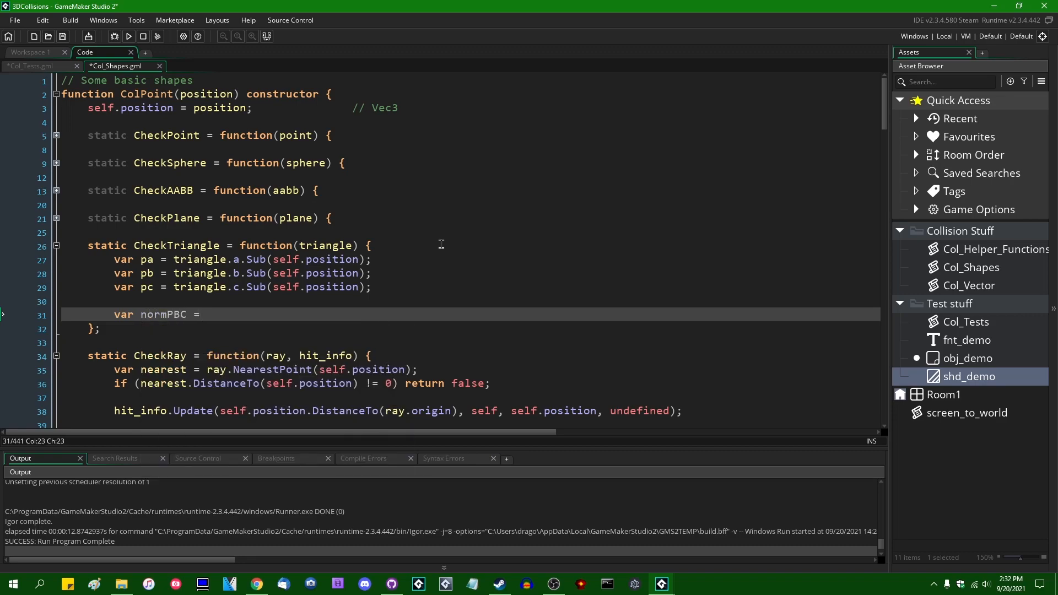
type("pb")
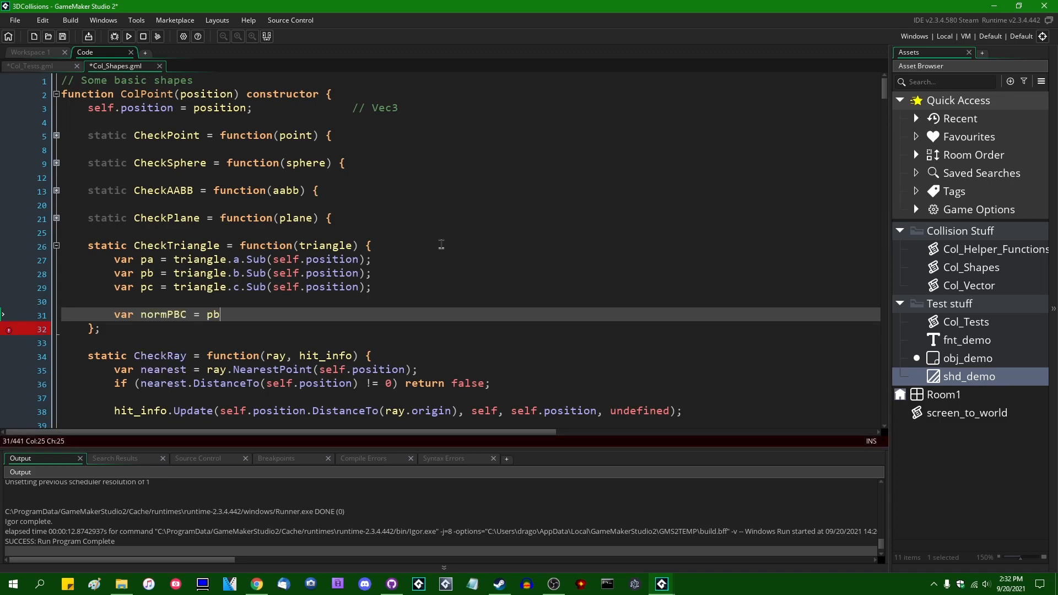
type(".Cross(")
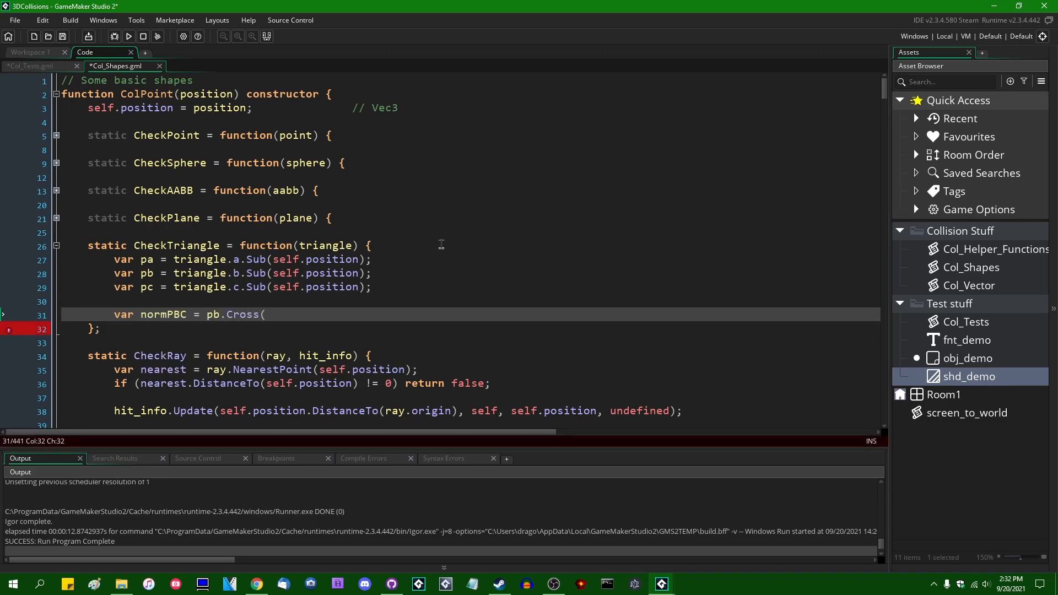
type("pc).")
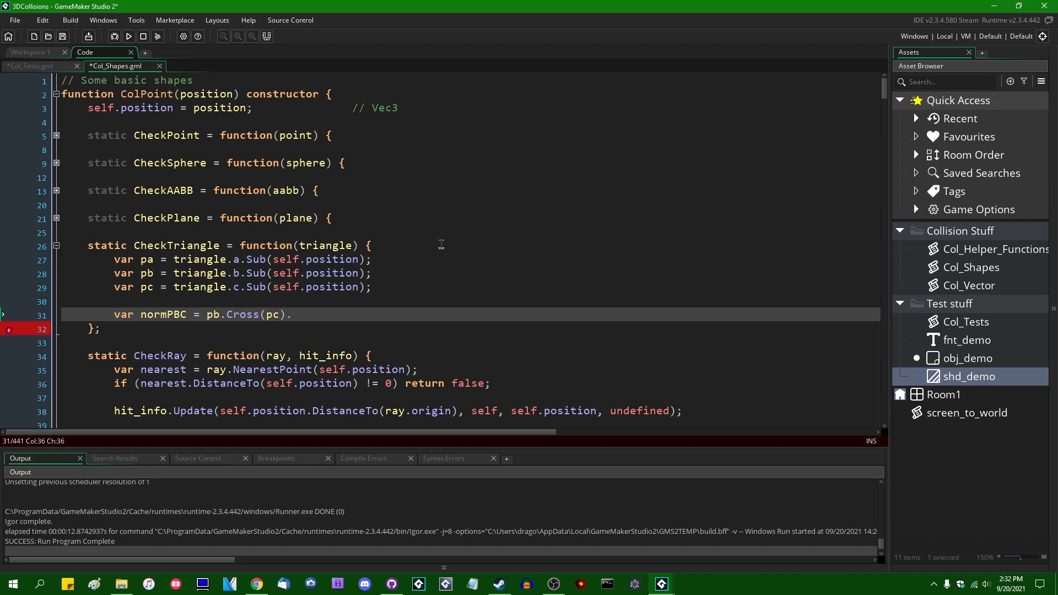
type("Normalize();")
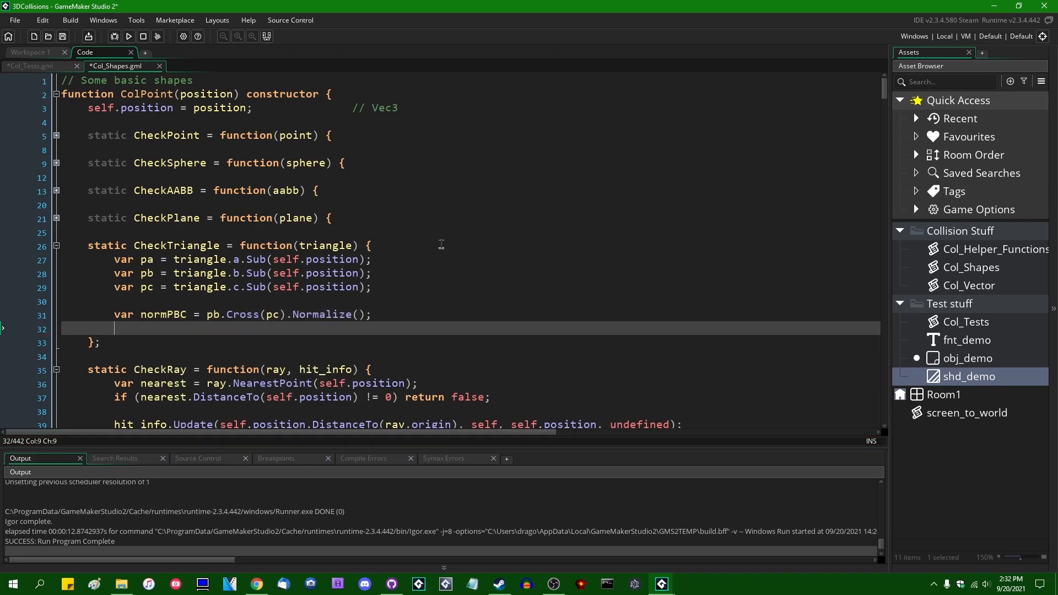
Step: Add normPCA = pc.Cross(pa).Normalize() and normPAB = pa.Cross(pb).Normalize(), then save
type("var normPCA =")
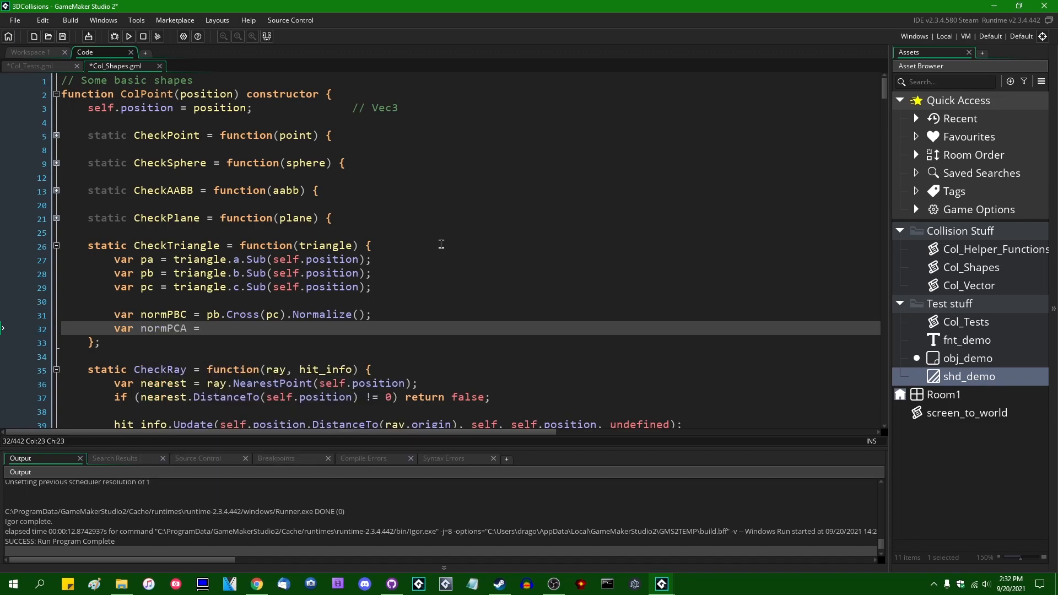
type("pc.")
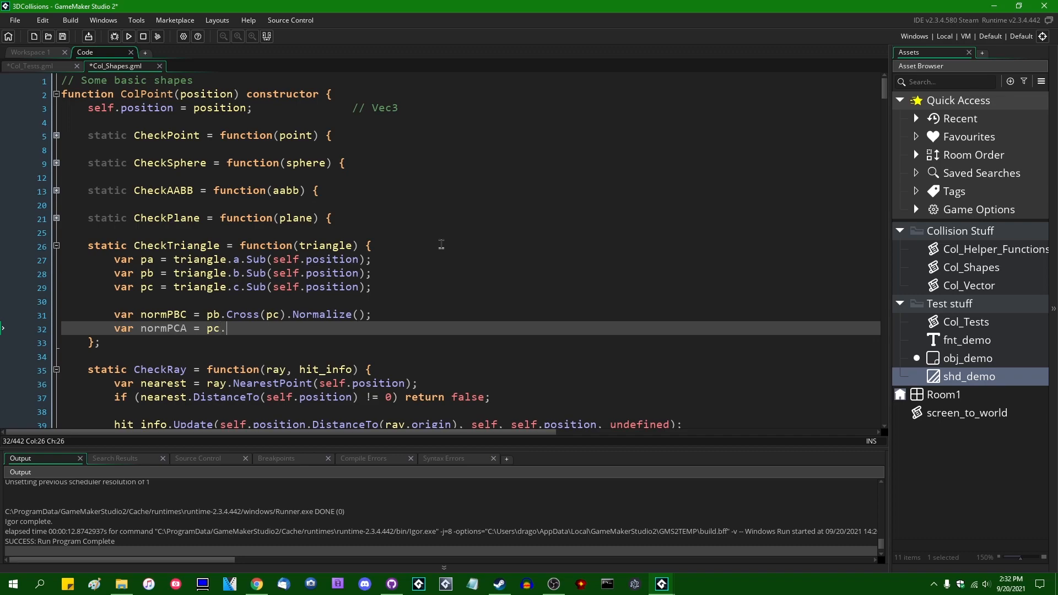
type("Cross(pa).")
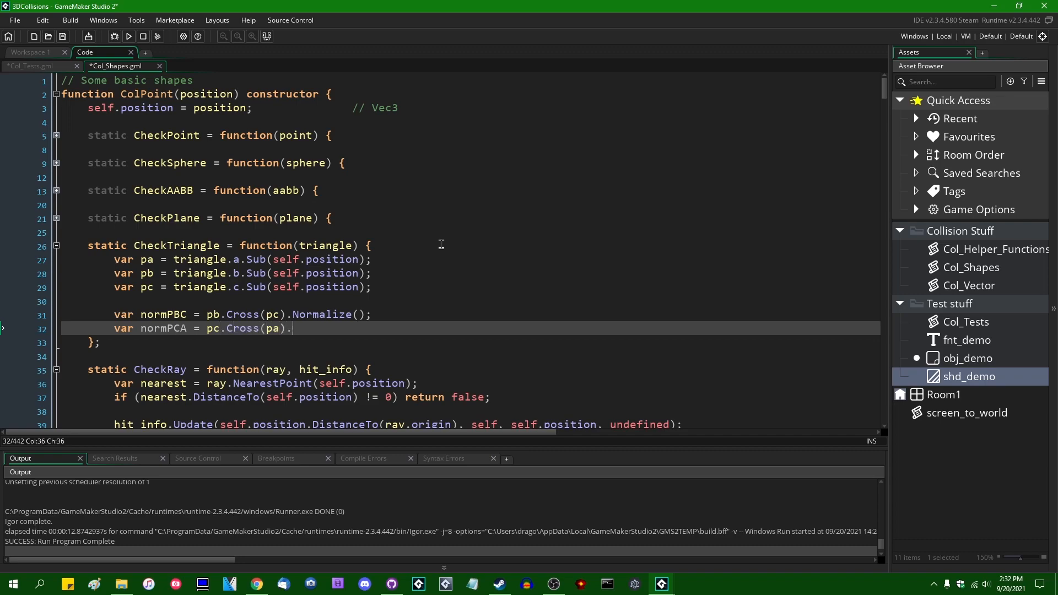
type("Normalize();")
type("var normPAB =")
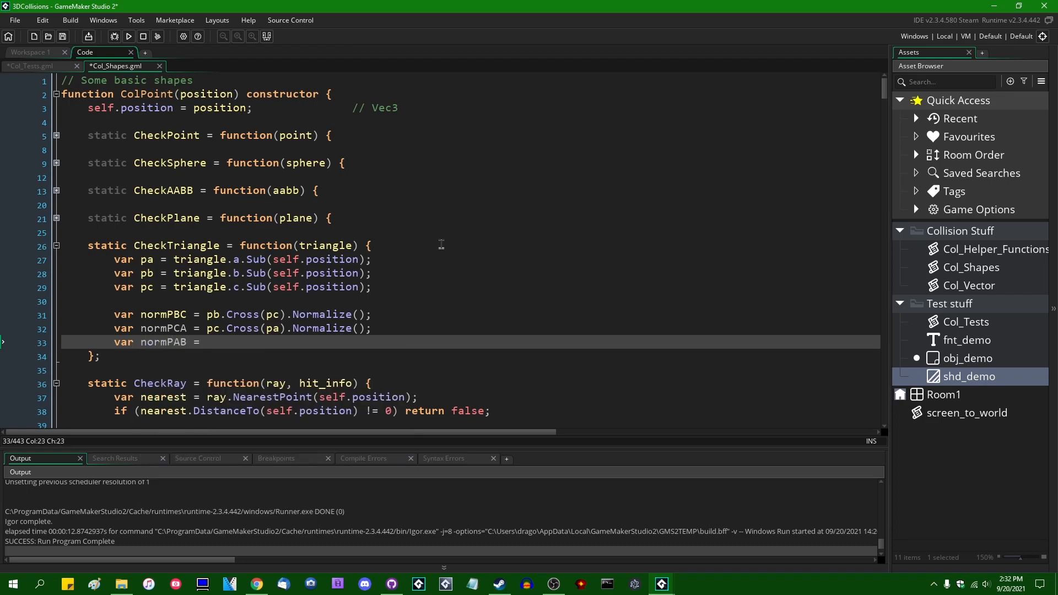
type("pa.Cros")
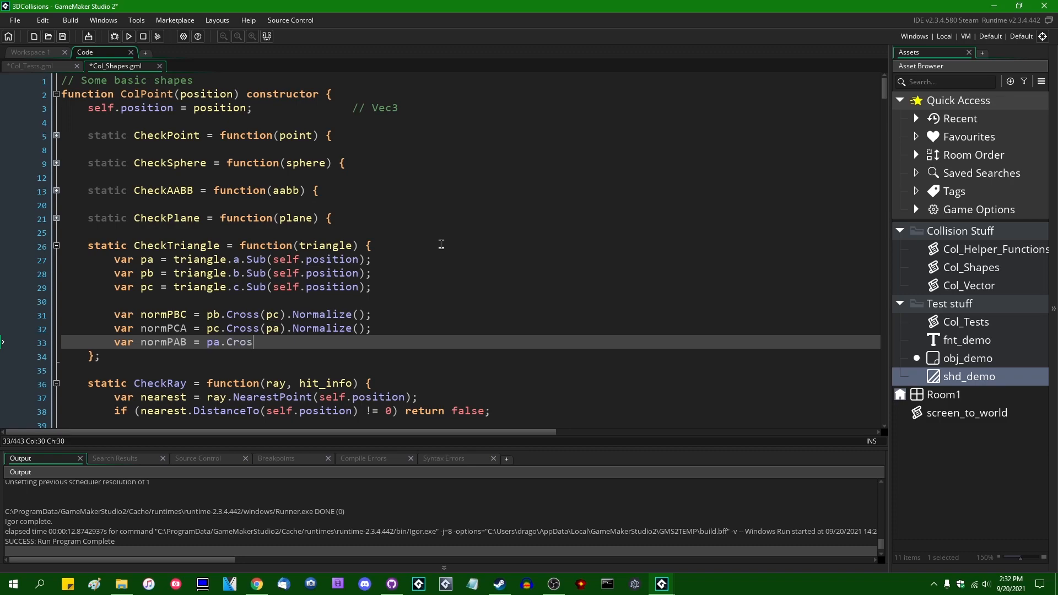
type("s(pb)")
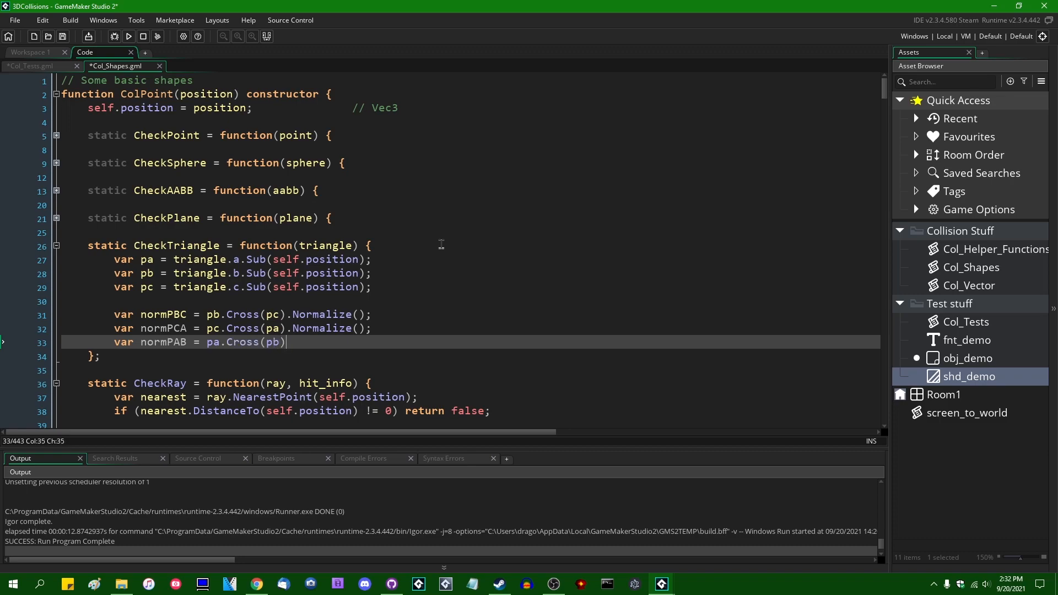
type(".Normalize();")
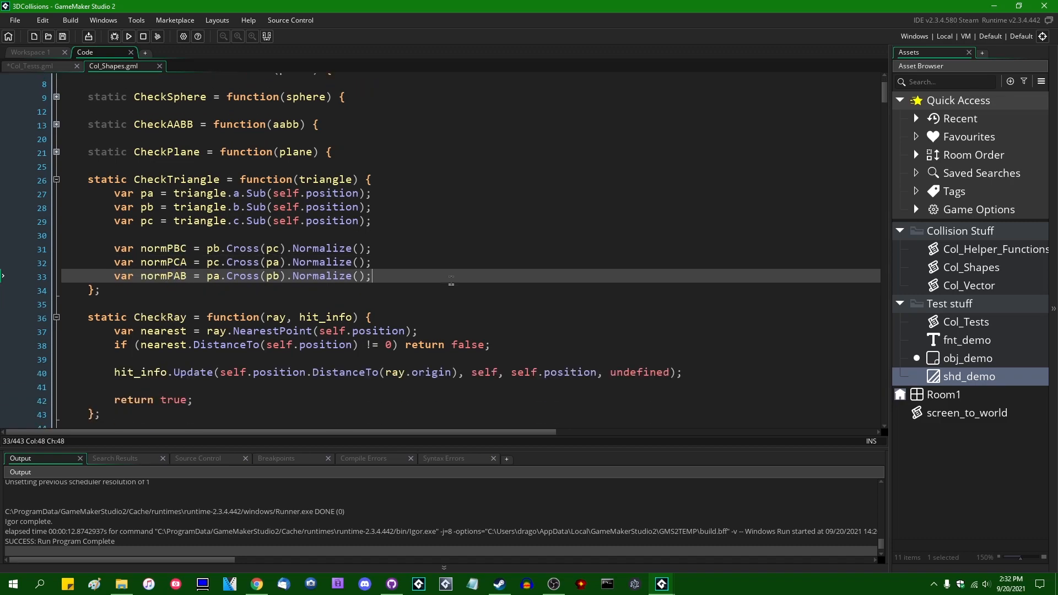
key("enter")
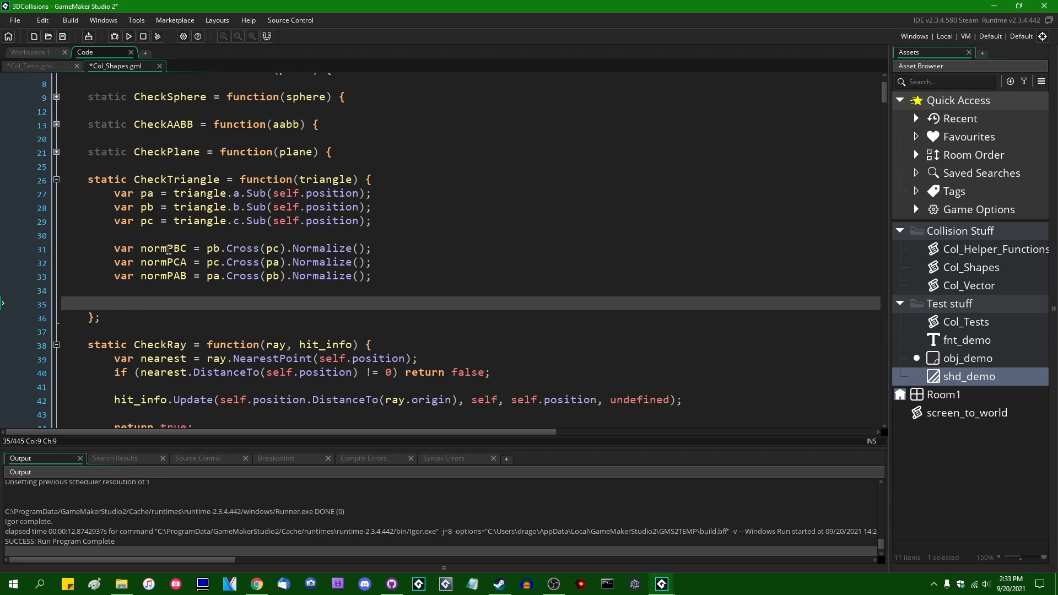
left_click(189, 276)
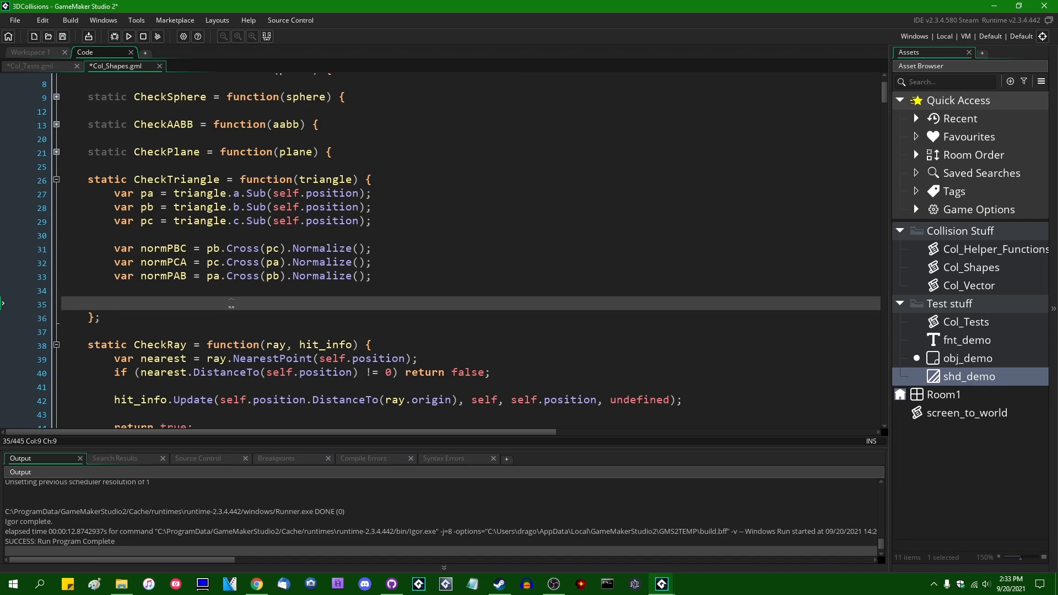
Step: Return false when normPBC.Dot(normPCA) is below 1
type("if (normP")
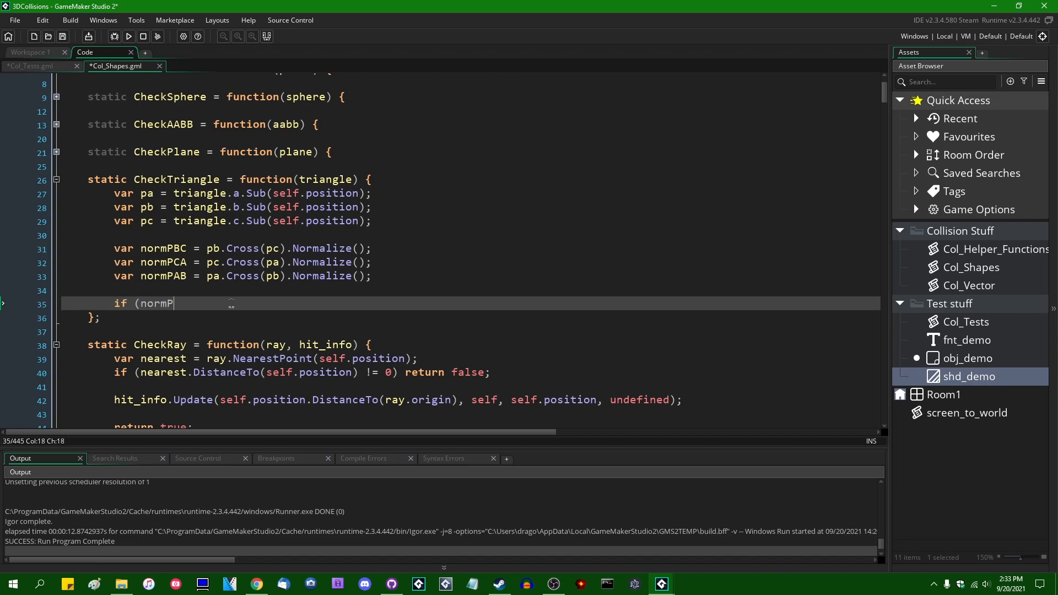
type("BC.")
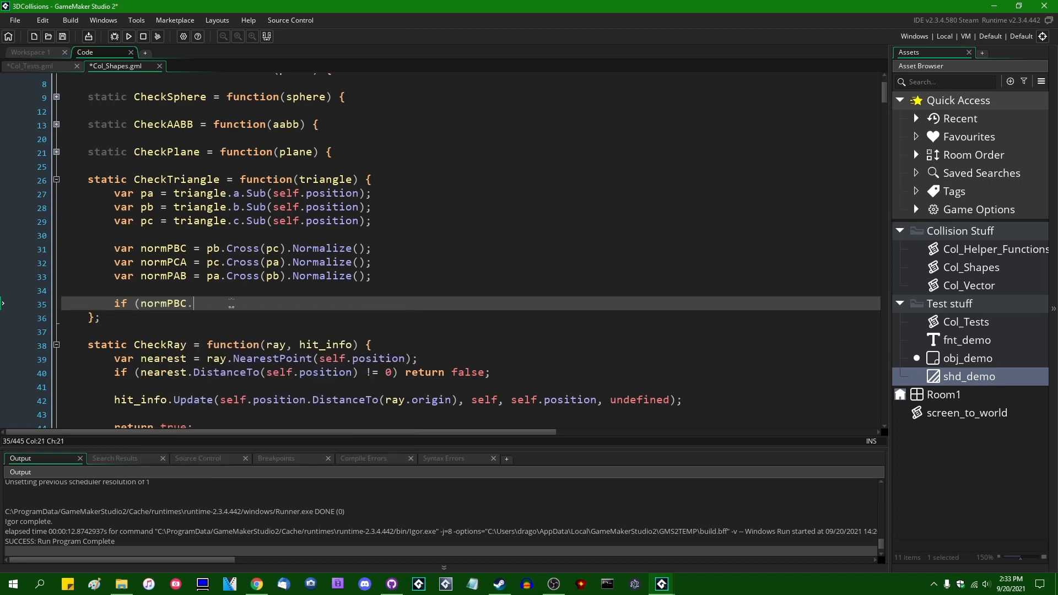
type("Dot(norm")
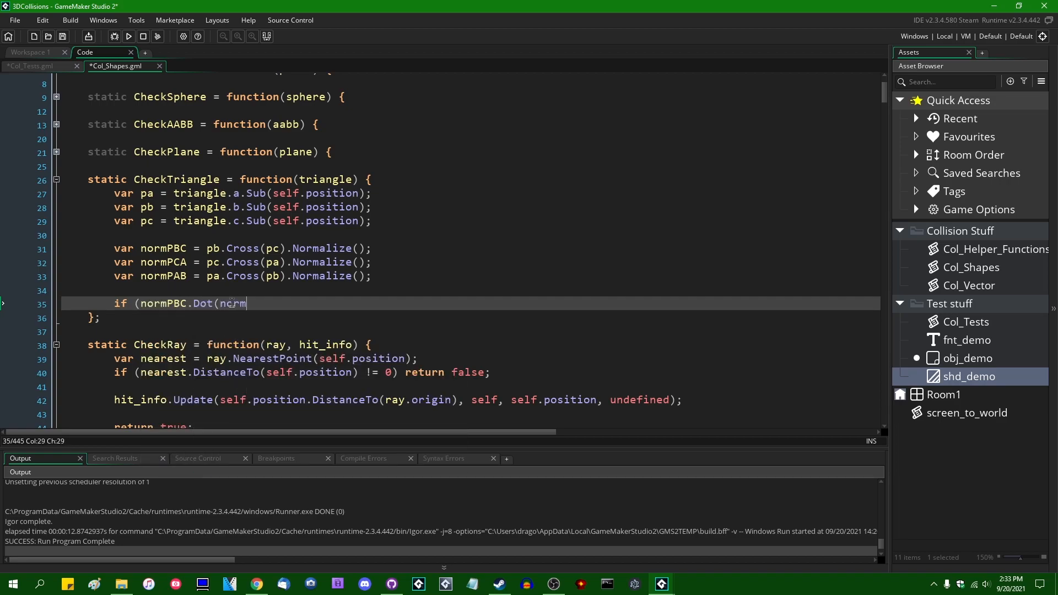
type("PCA)")
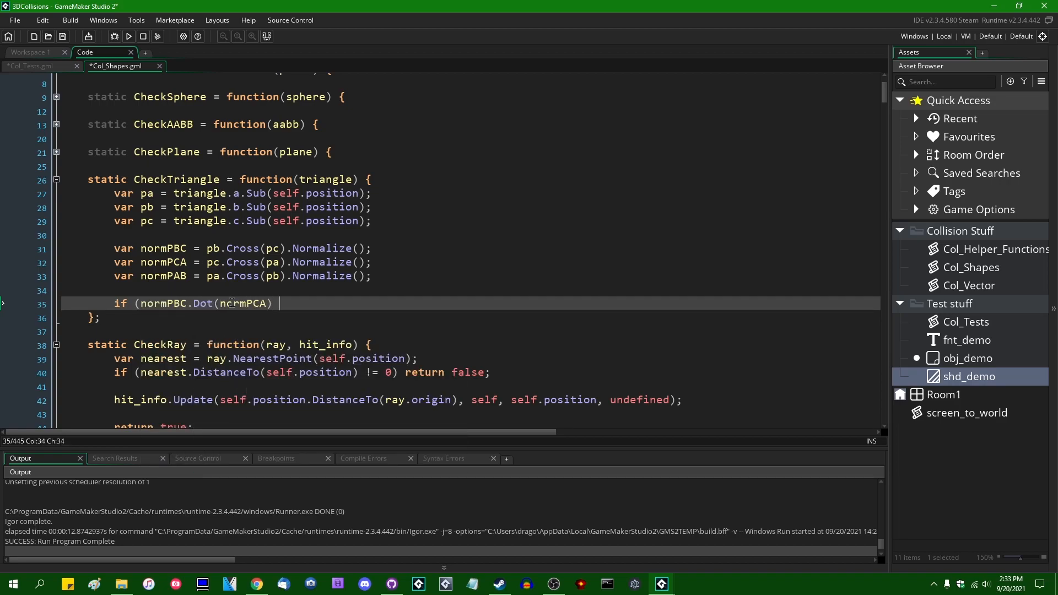
type("< 1) {")
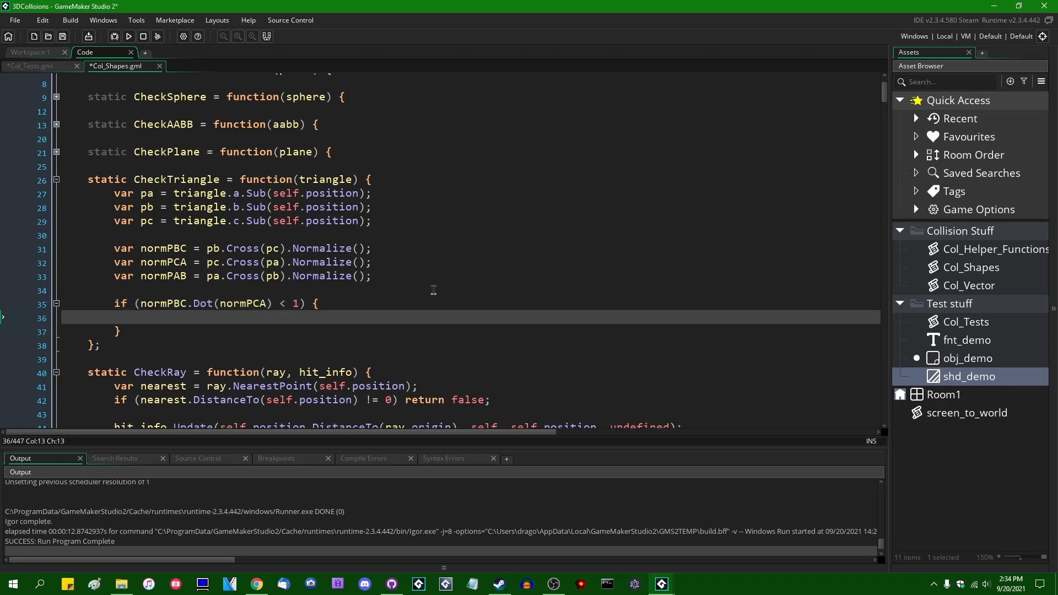
type("r")
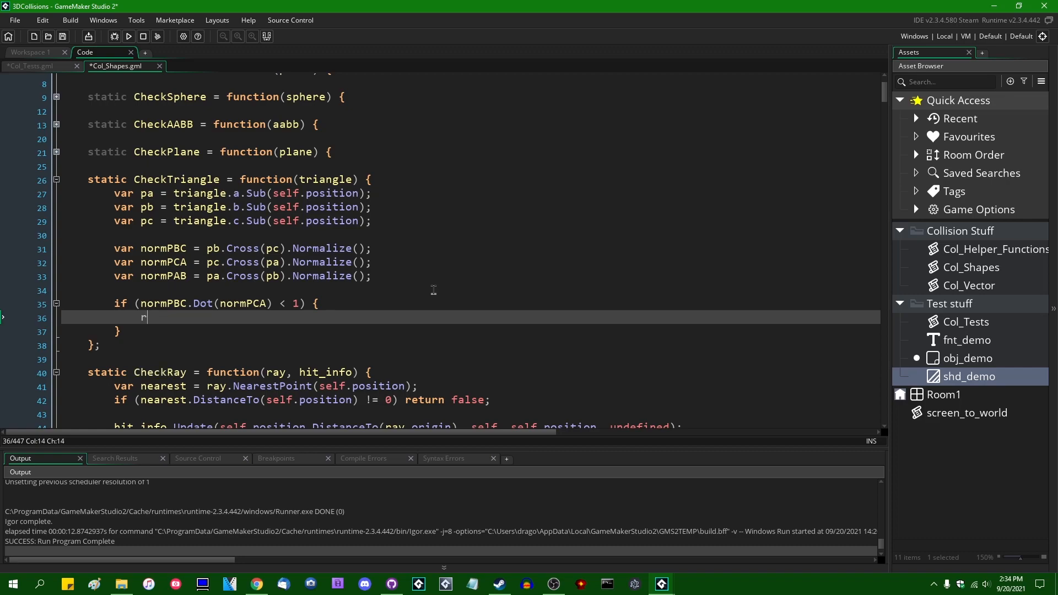
type("eturn false;")
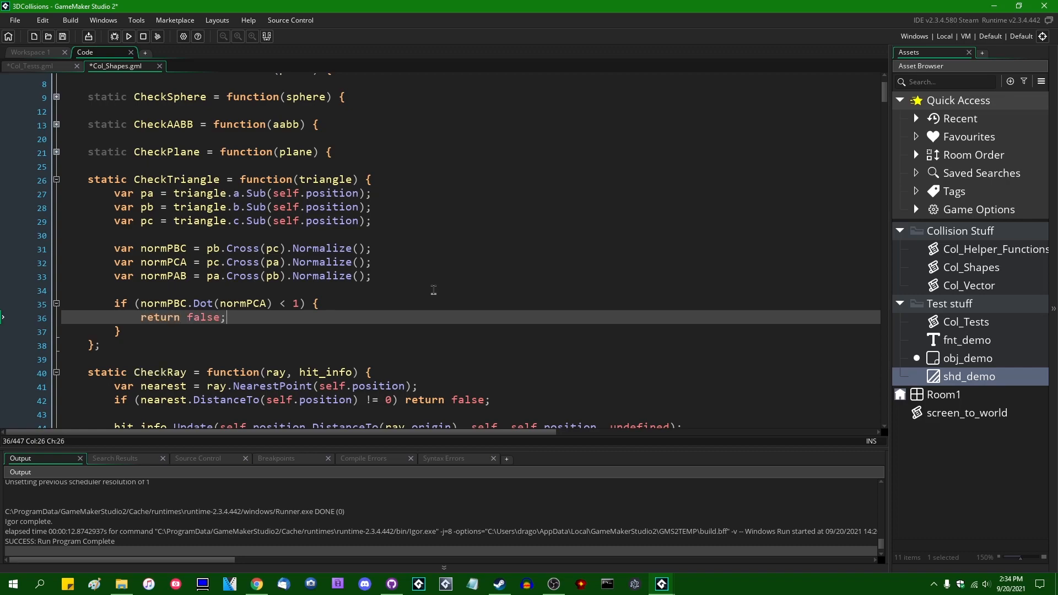
key("enter")
type("if (normPBC.Dot")
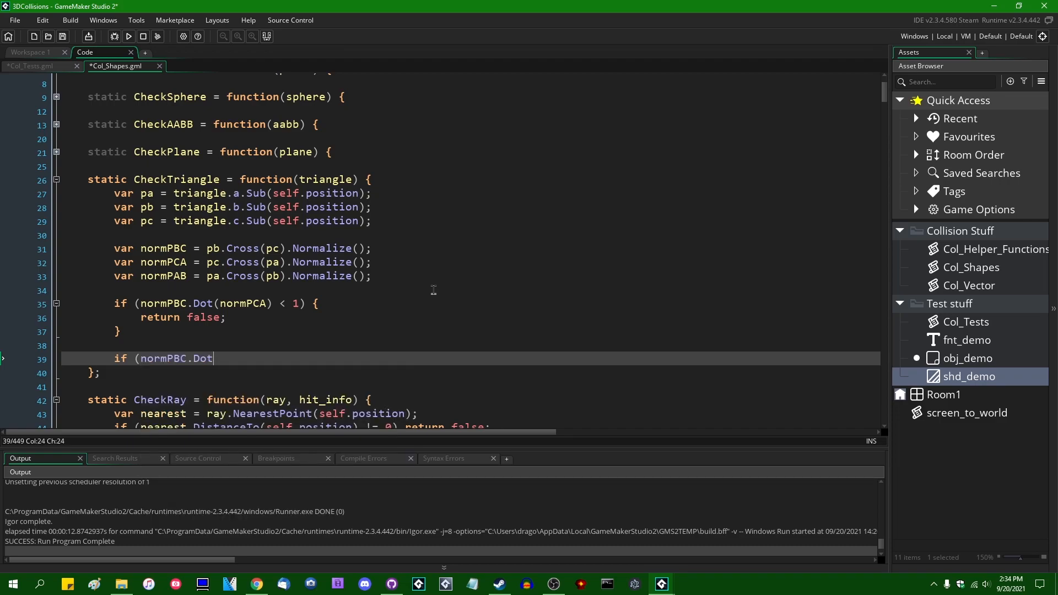
Step: Return false when normPBC's dot with normPAB is below 1, otherwise return true
type("(")
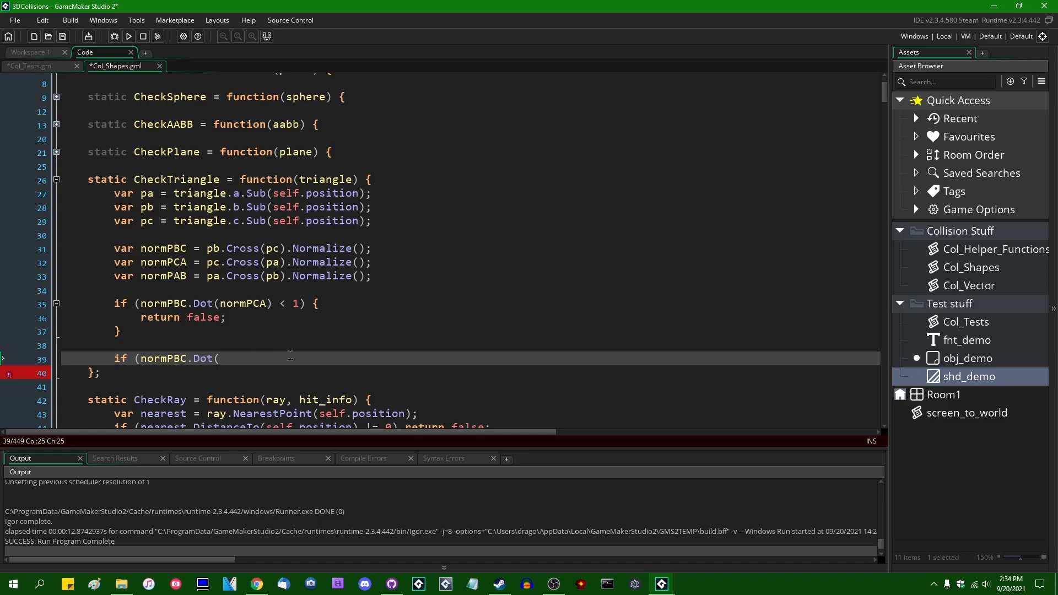
mouse_move(425, 283)
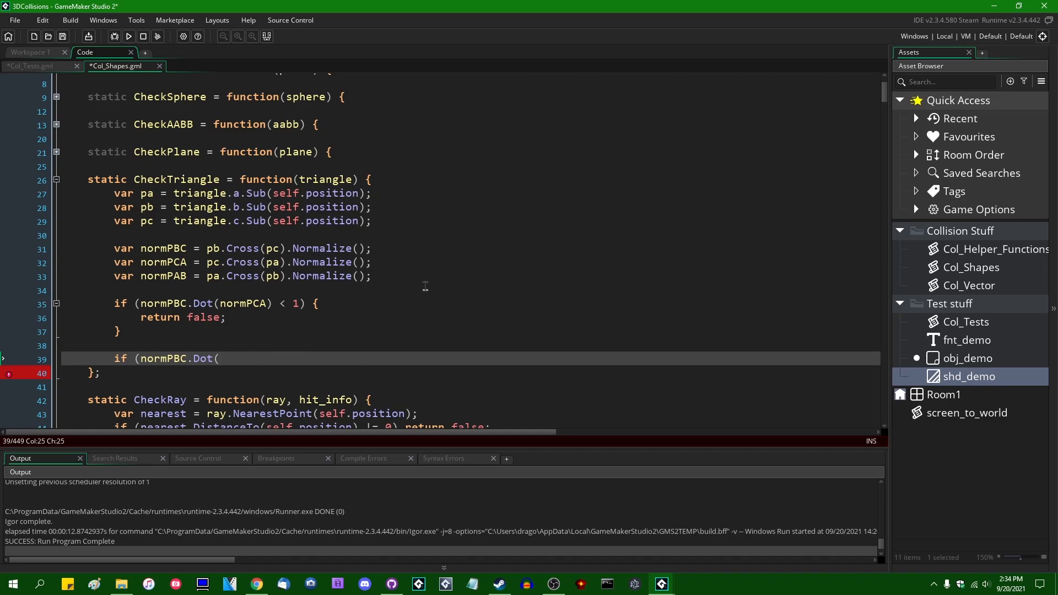
type("normPAB) <")
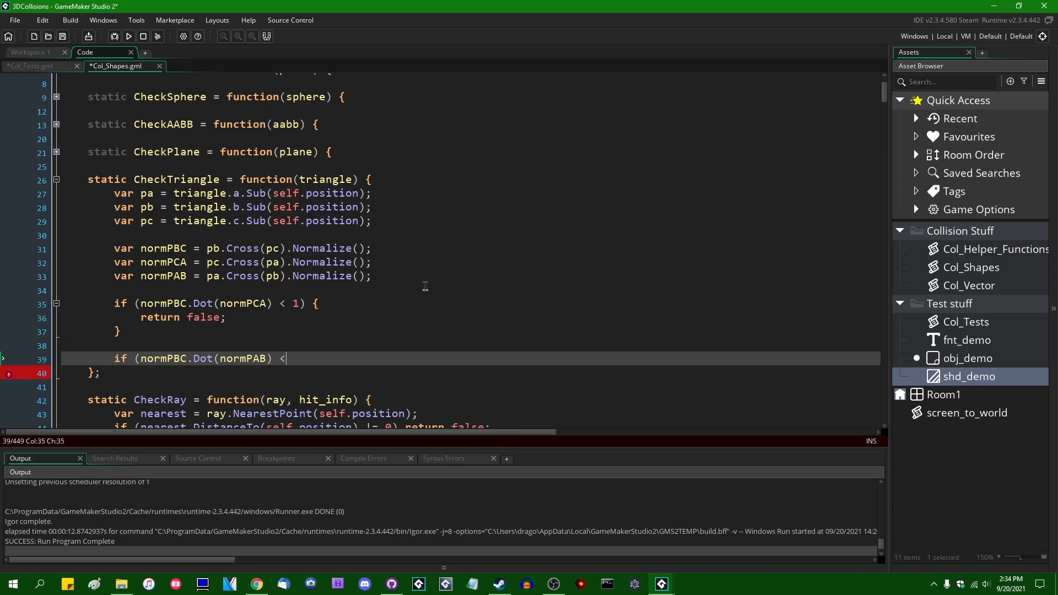
type("1) {")
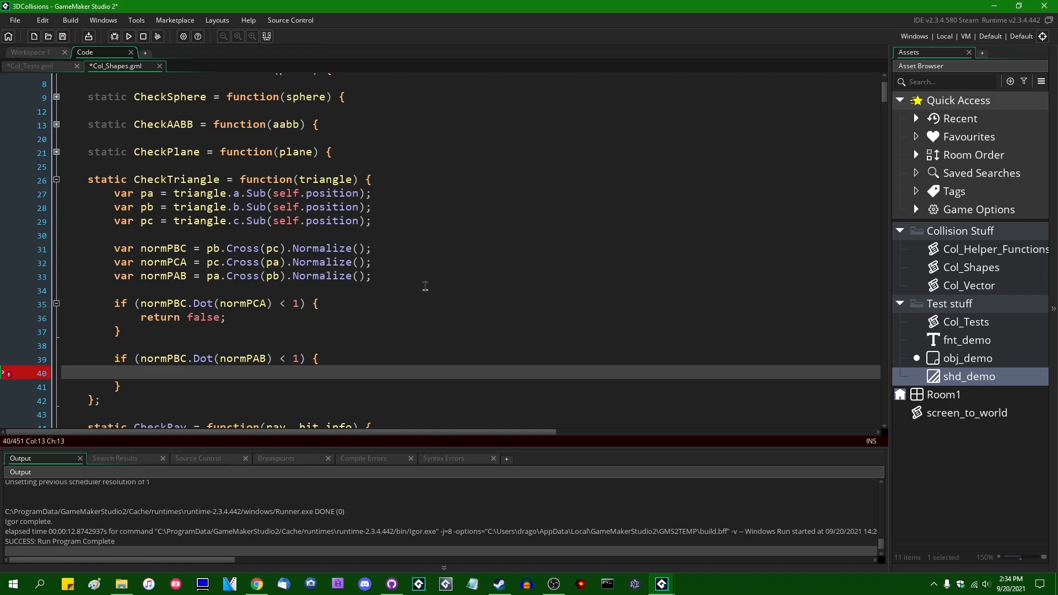
type("return false;")
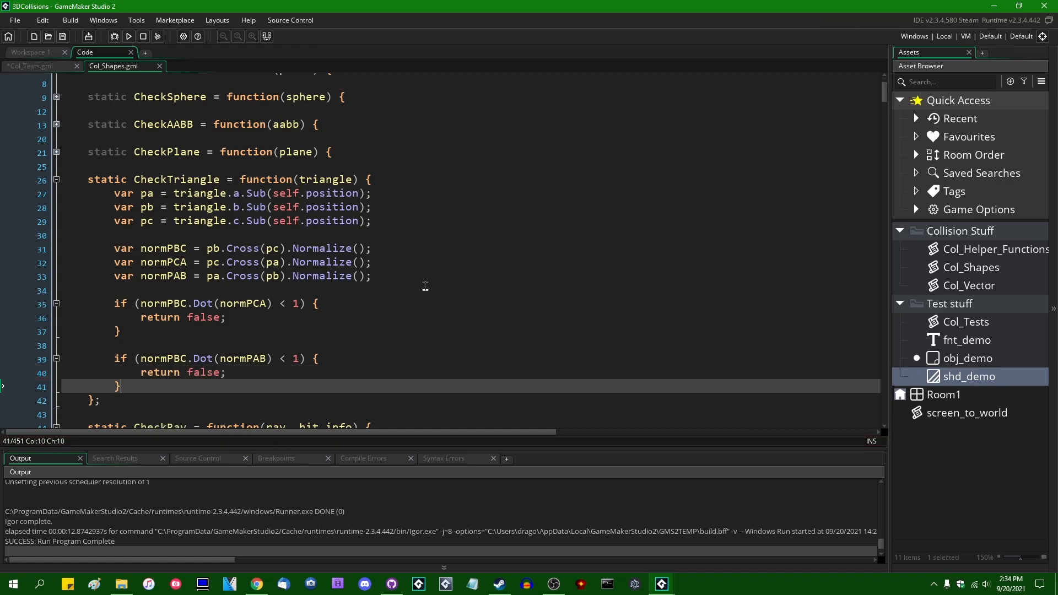
key("enter")
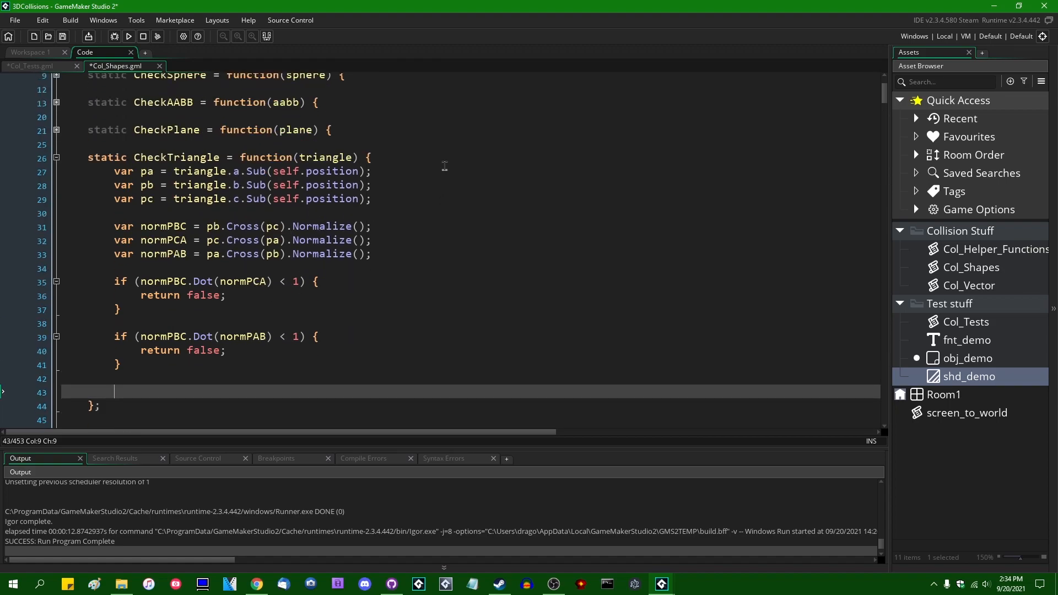
type("return true;")
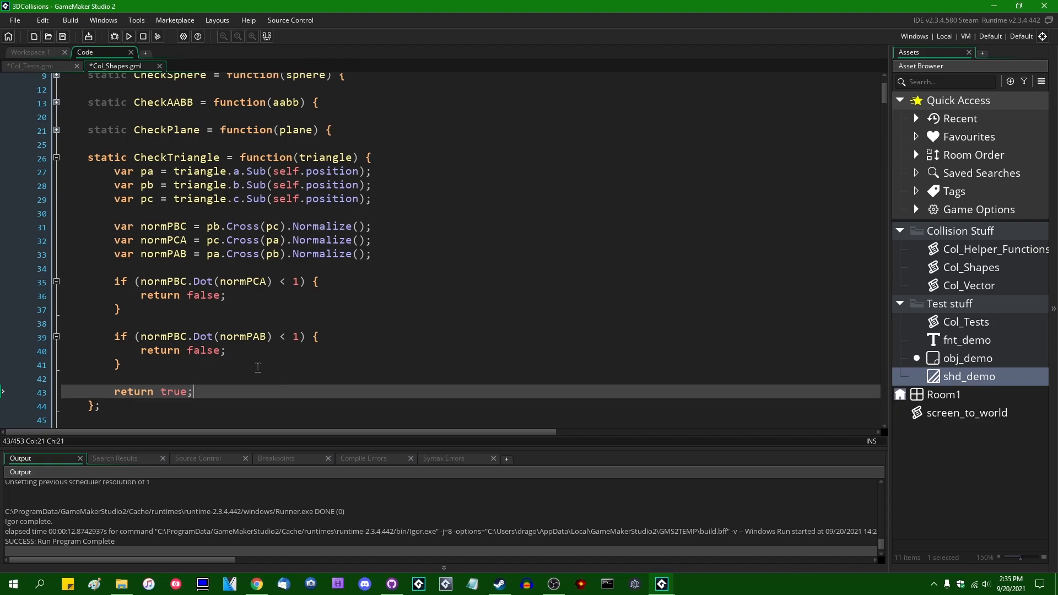
Step: Review the ColTestTriangle setup in Col_Tests.gml and start building the demo
left_click(27, 65)
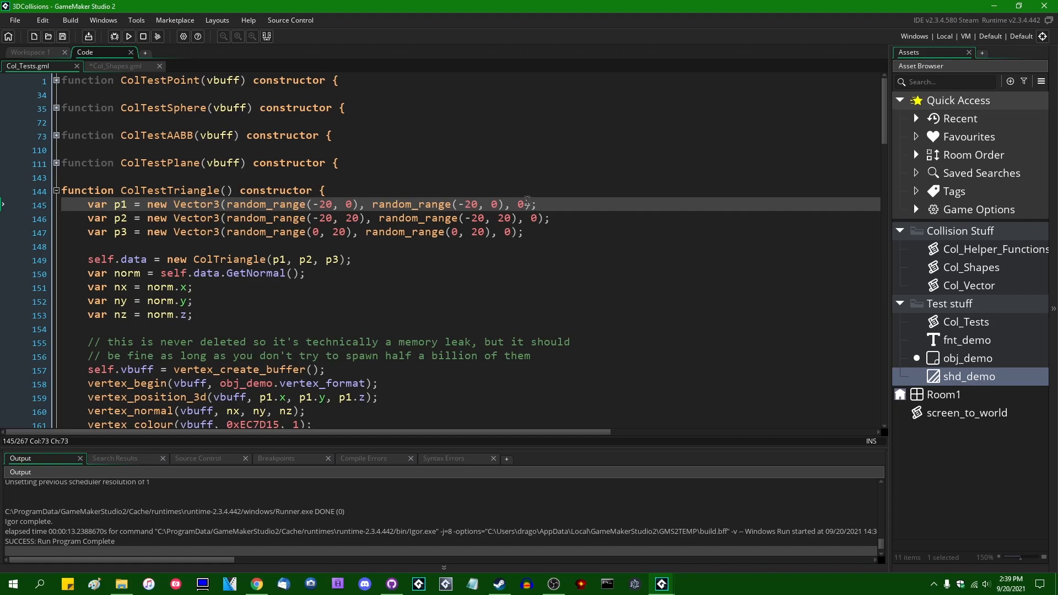
left_click(532, 218)
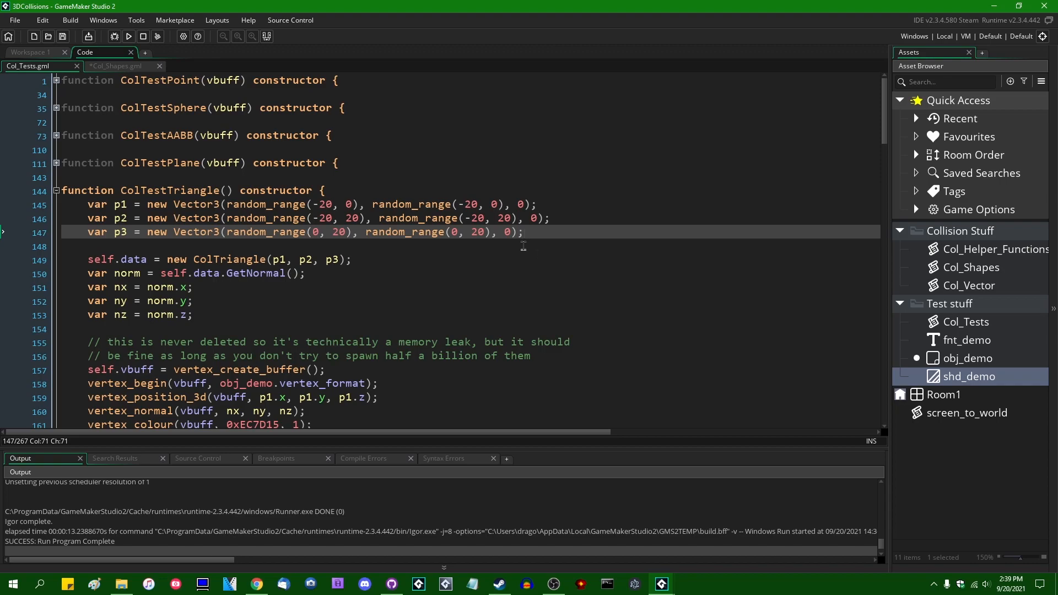
scroll("down", 3)
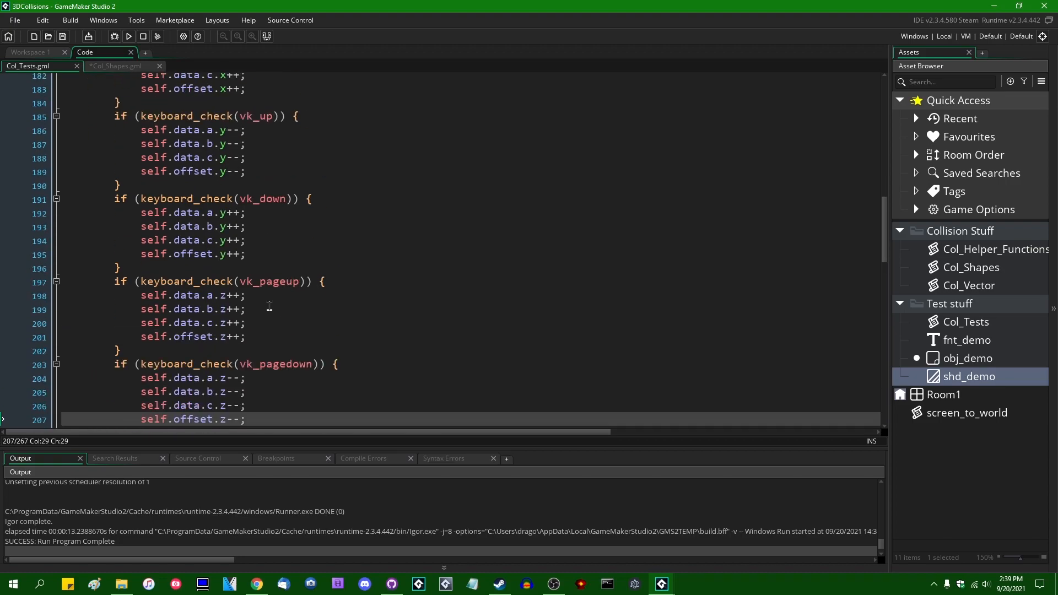
scroll("down", 3)
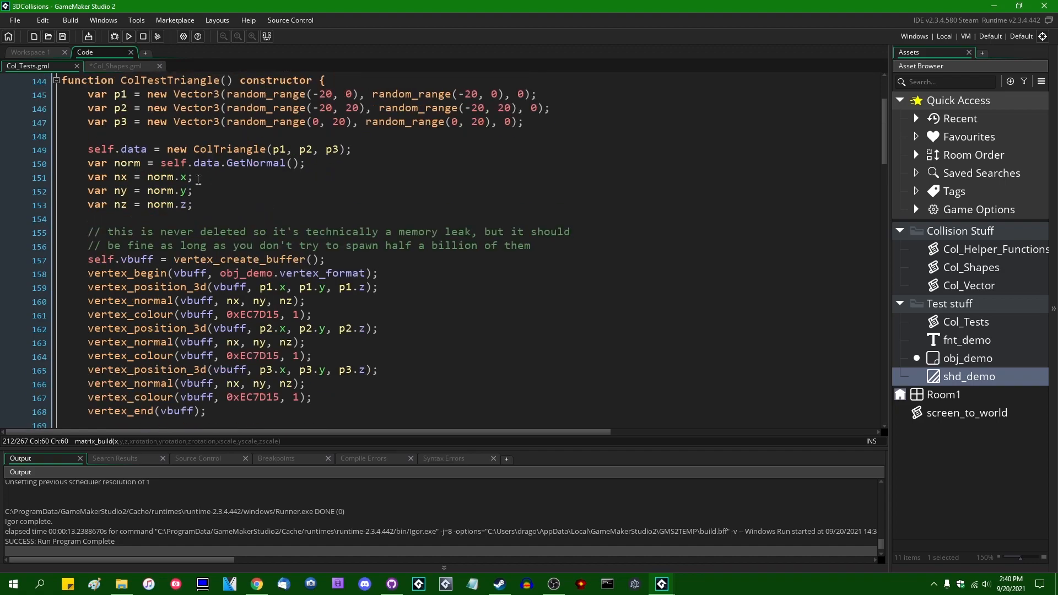
left_click(127, 37)
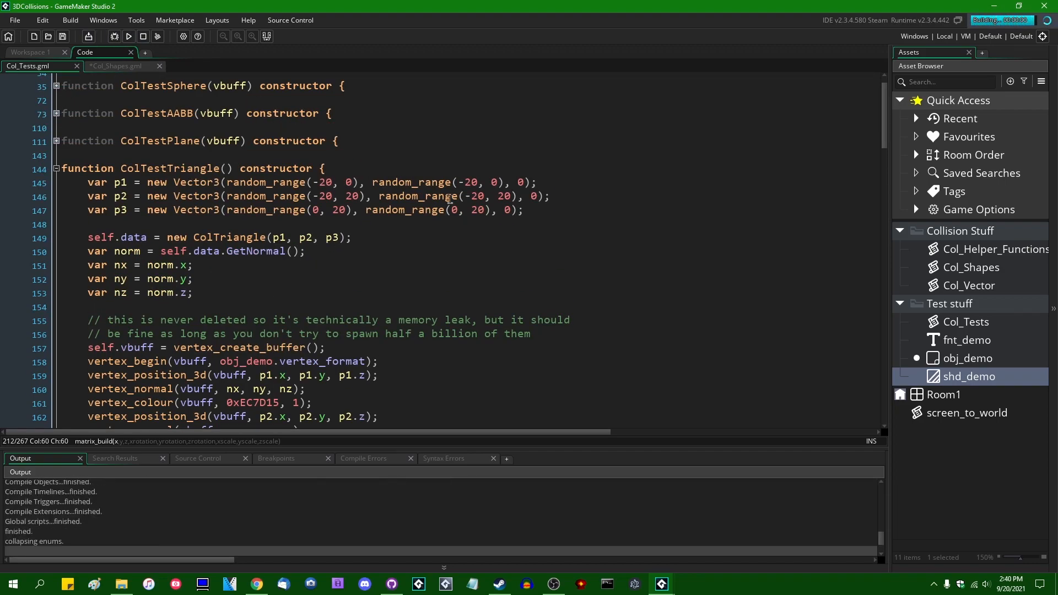
Step: Close the finished demo run and return to the Col_Shapes.gml script
left_click(128, 35)
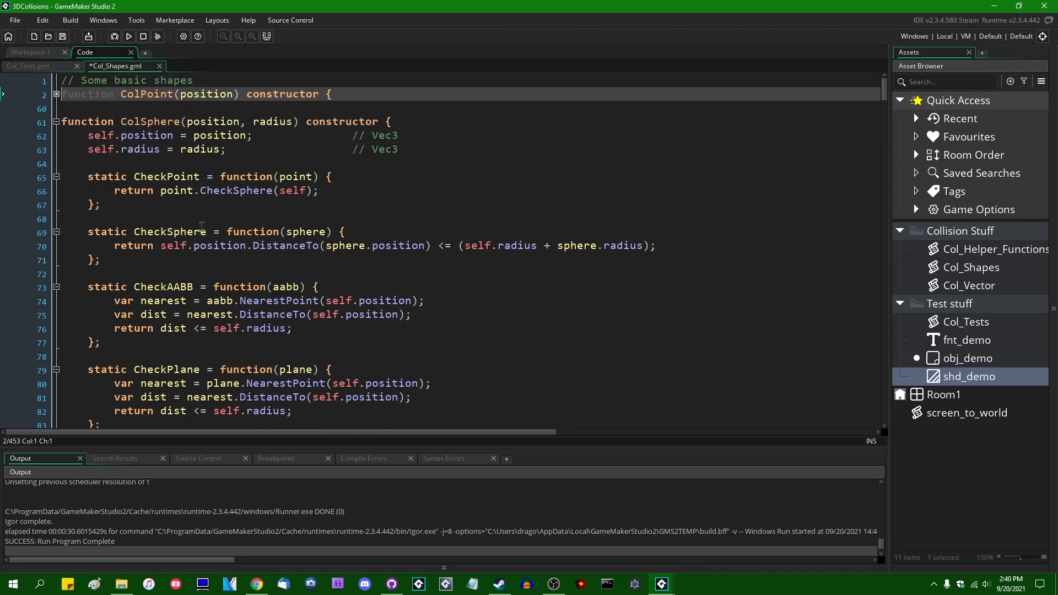
Step: Fill ColSphere.CheckTriangle with CheckAABB's nearest-point distance-vs-radius lines, swapping aabb for triangle
scroll("down", 3)
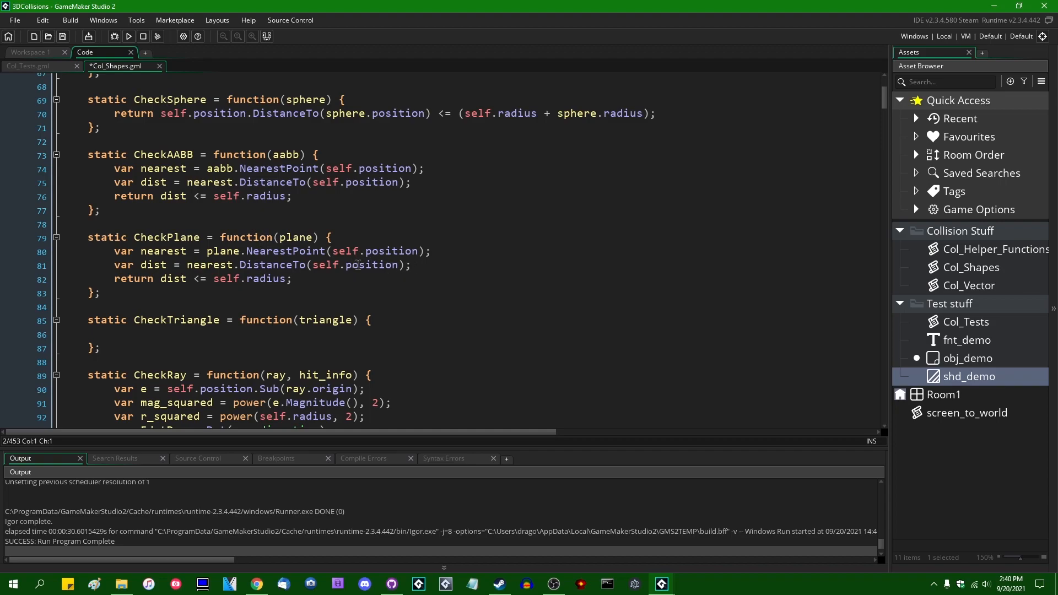
scroll("down", 3)
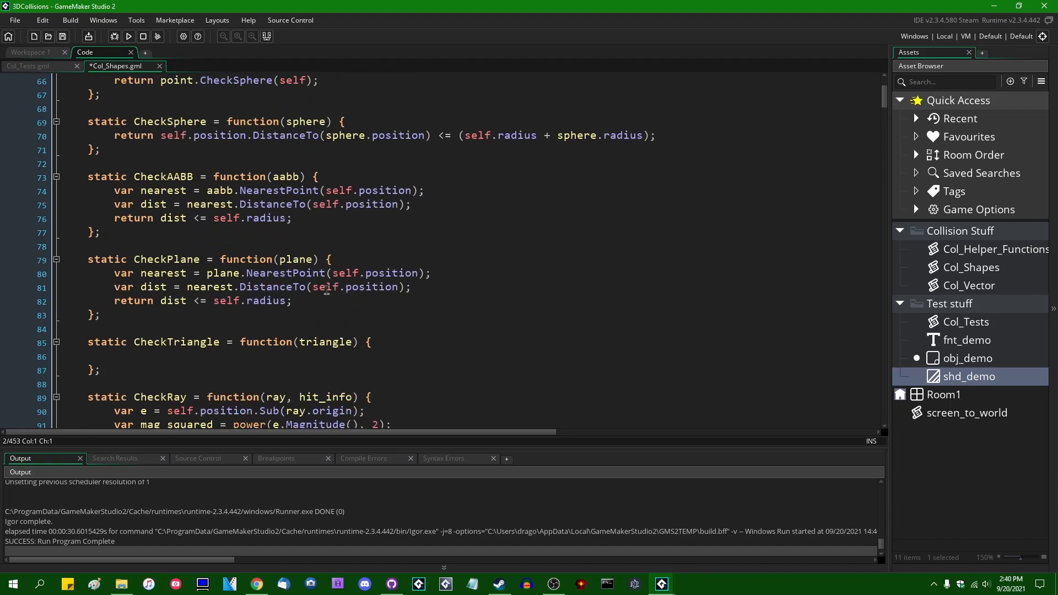
left_click(291, 300)
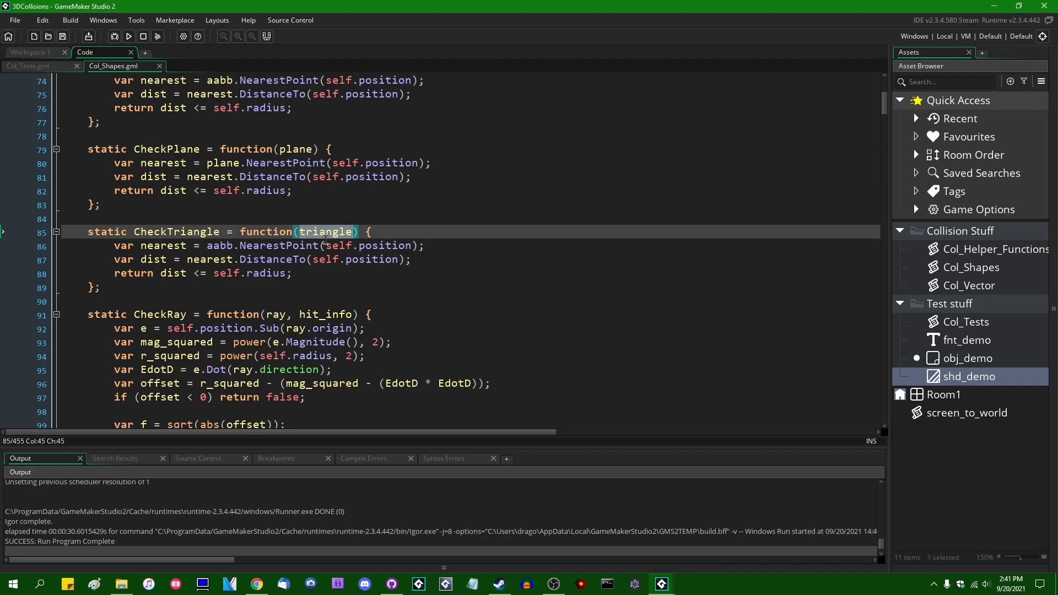
double_click(220, 244)
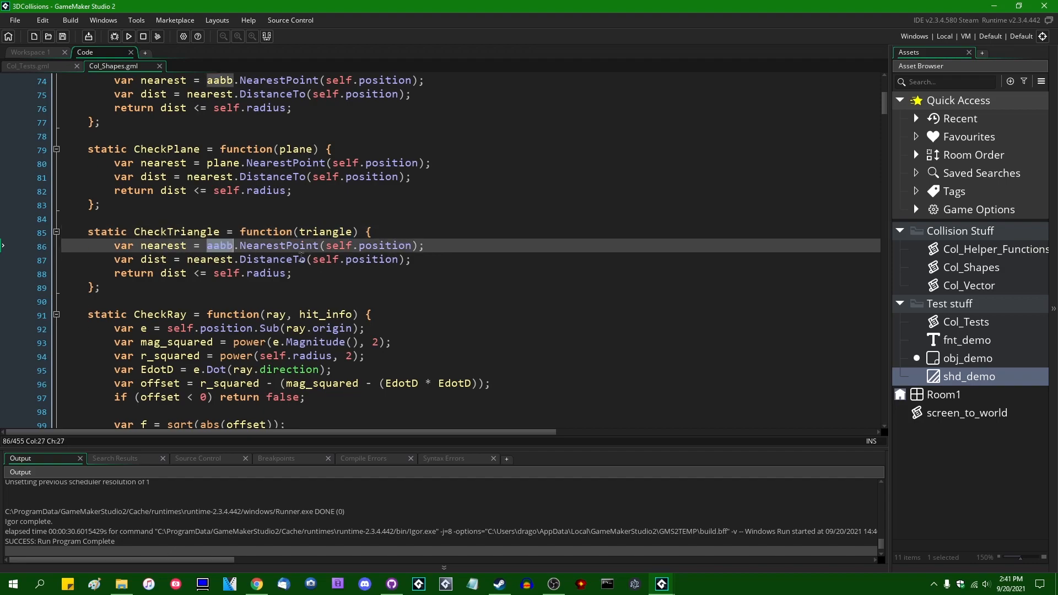
type("triangle")
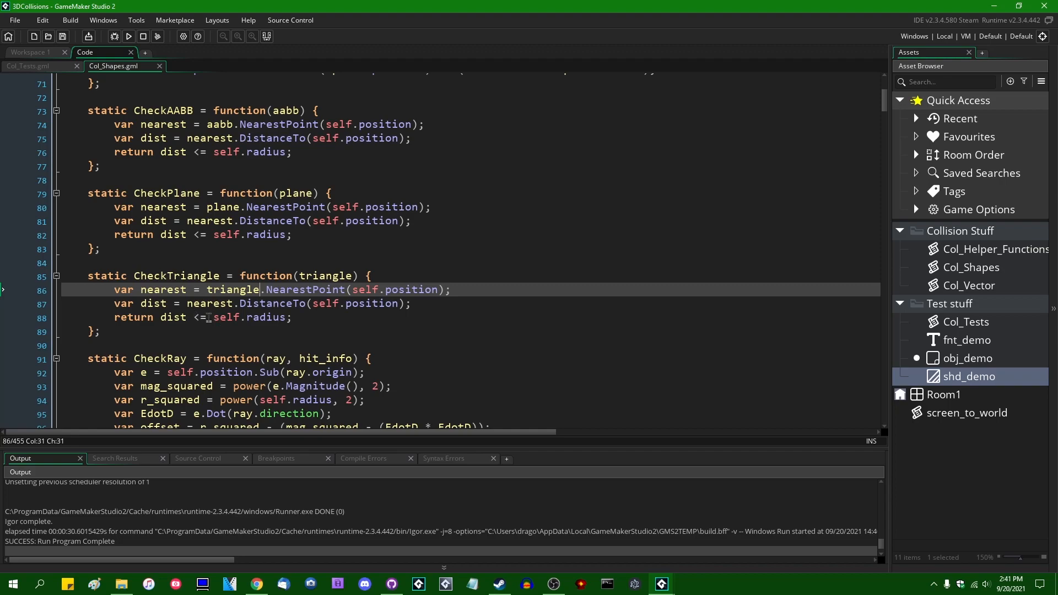
scroll("down", 3)
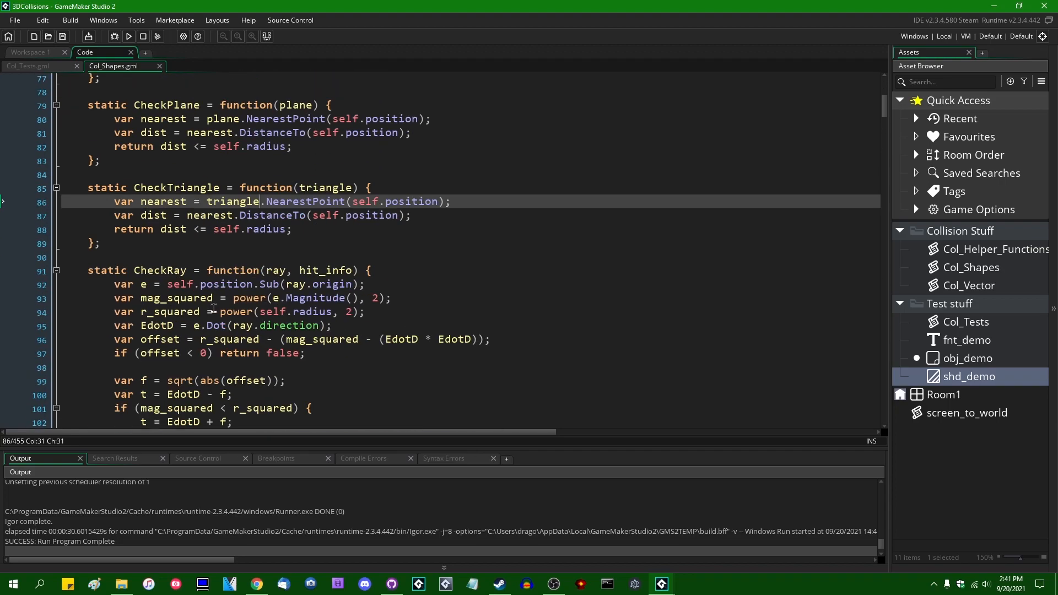
scroll("down", 3)
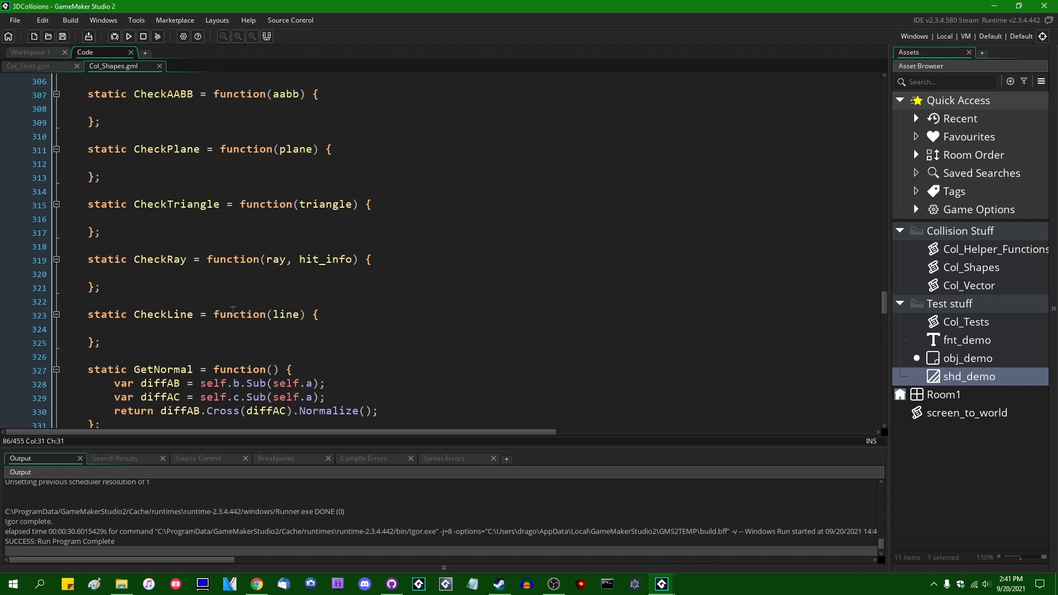
scroll("down", 3)
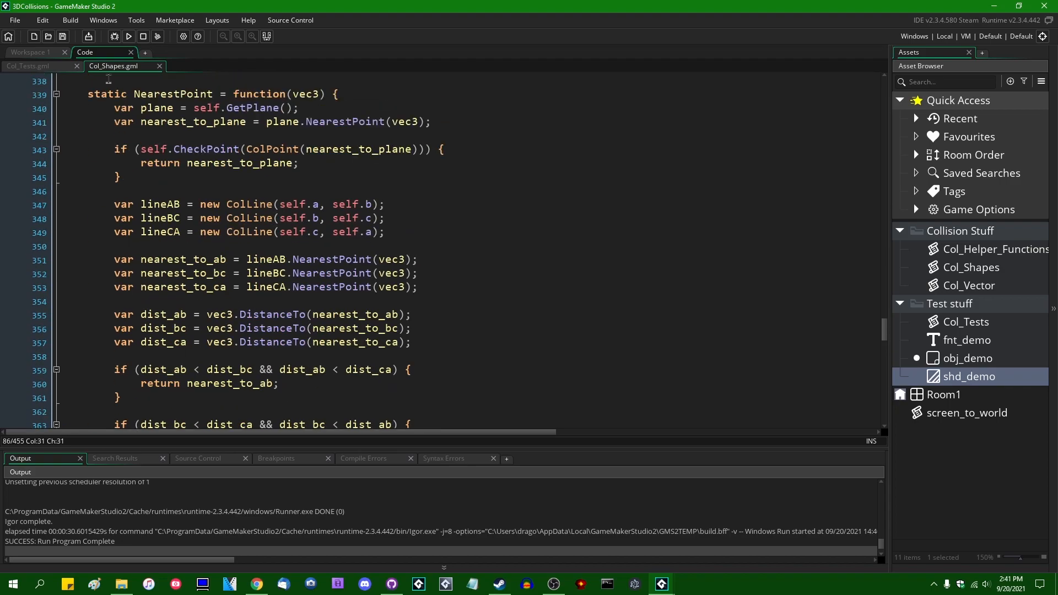
mouse_move(128, 37)
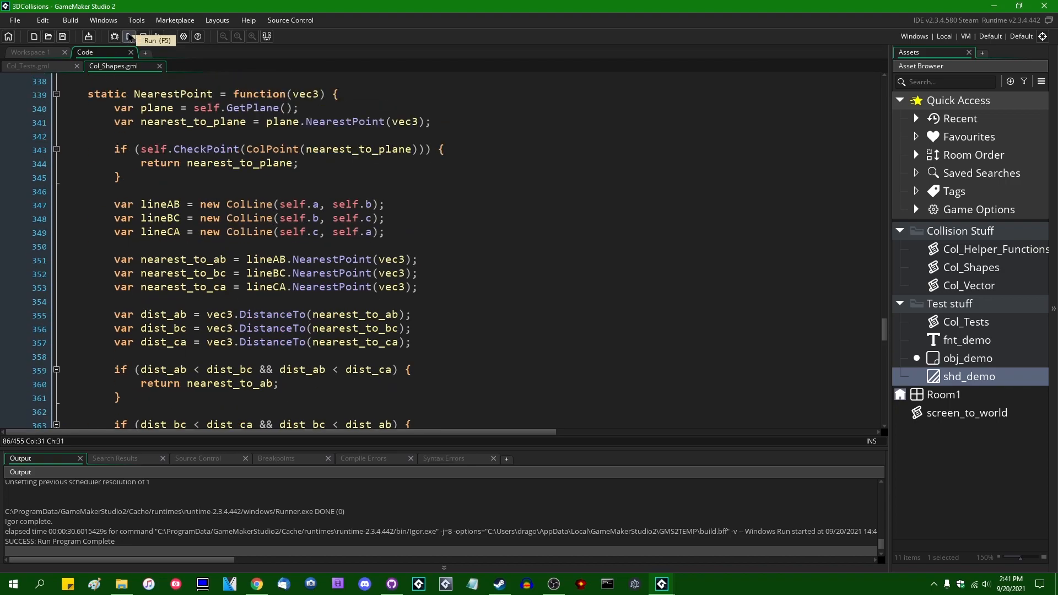
Step: Run the demo and abort after the unresolved CheckTriangle code error
left_click(128, 36)
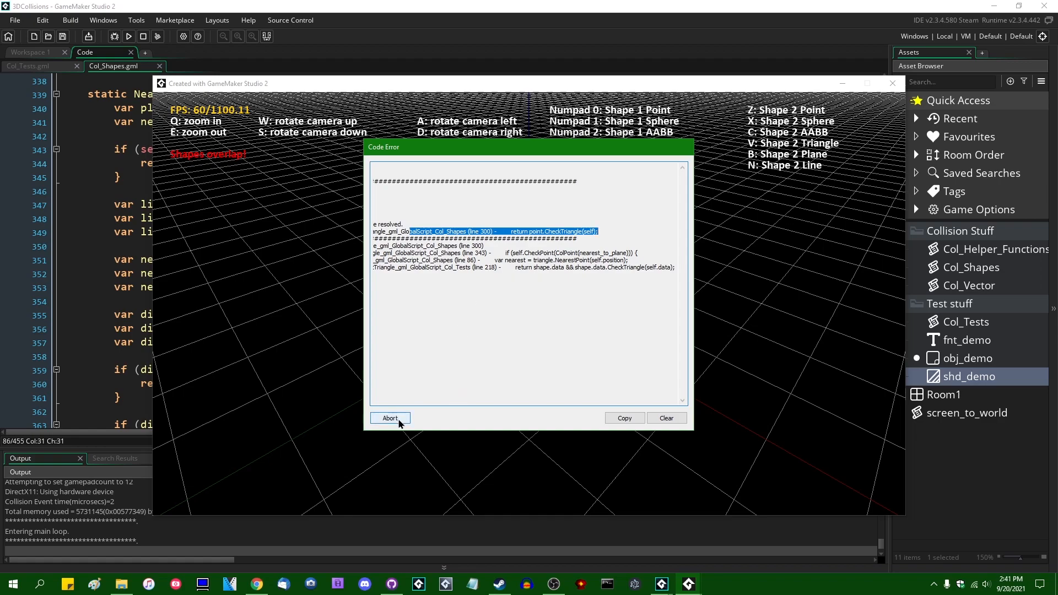
left_click(390, 418)
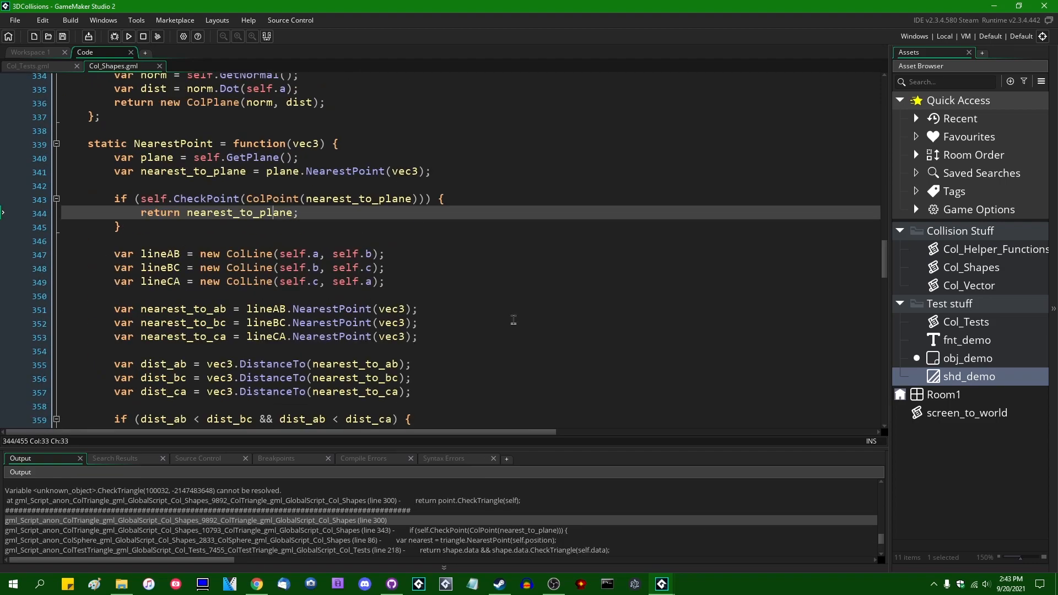
Step: Insert 'new' before ColPoint(nearest_to_plane) on line 343 and run the sphere-triangle demo
type("new")
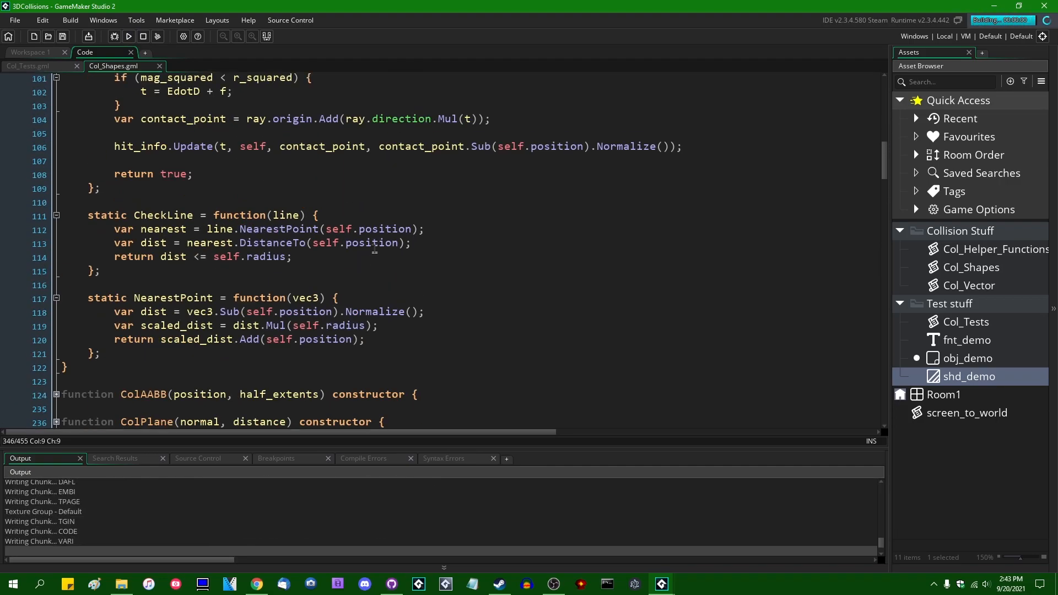
left_click(128, 36)
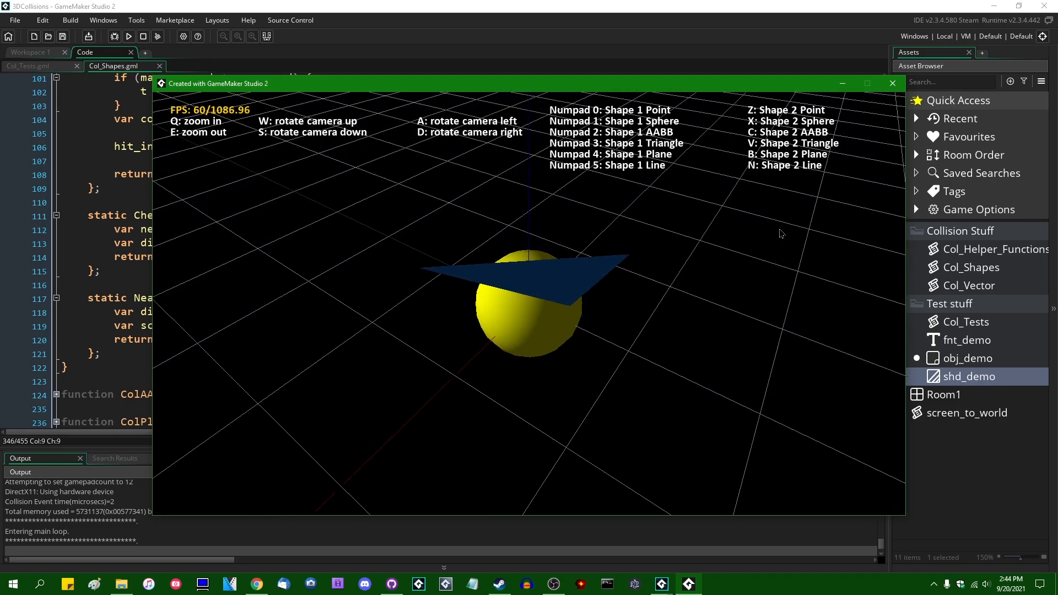
Step: Commit the Col_Shapes changes to week-10-tri-point with summary 'points and spheres and triangles'
left_click(892, 84)
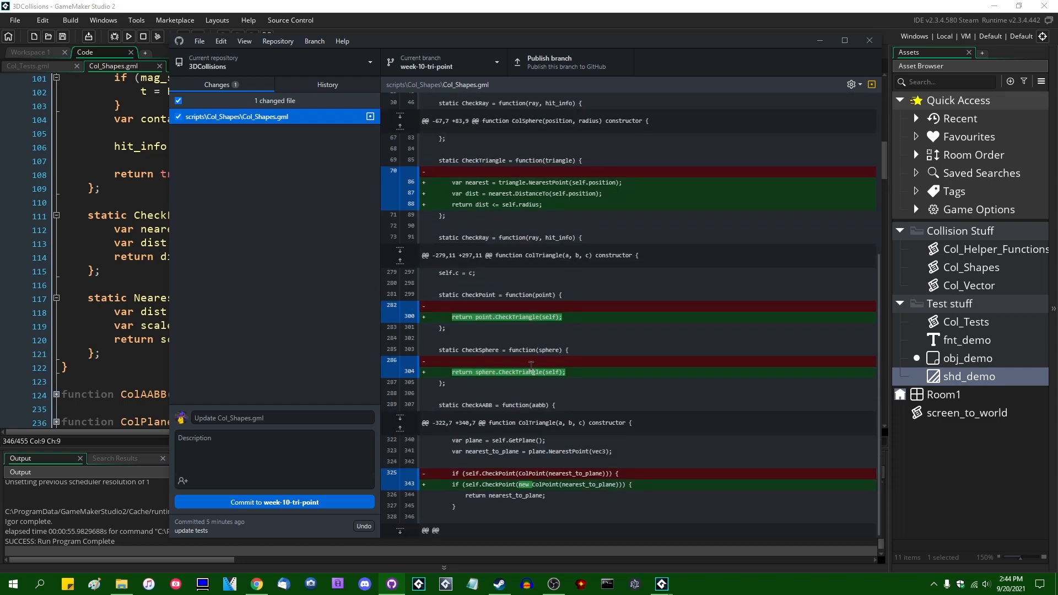
mouse_move(597, 372)
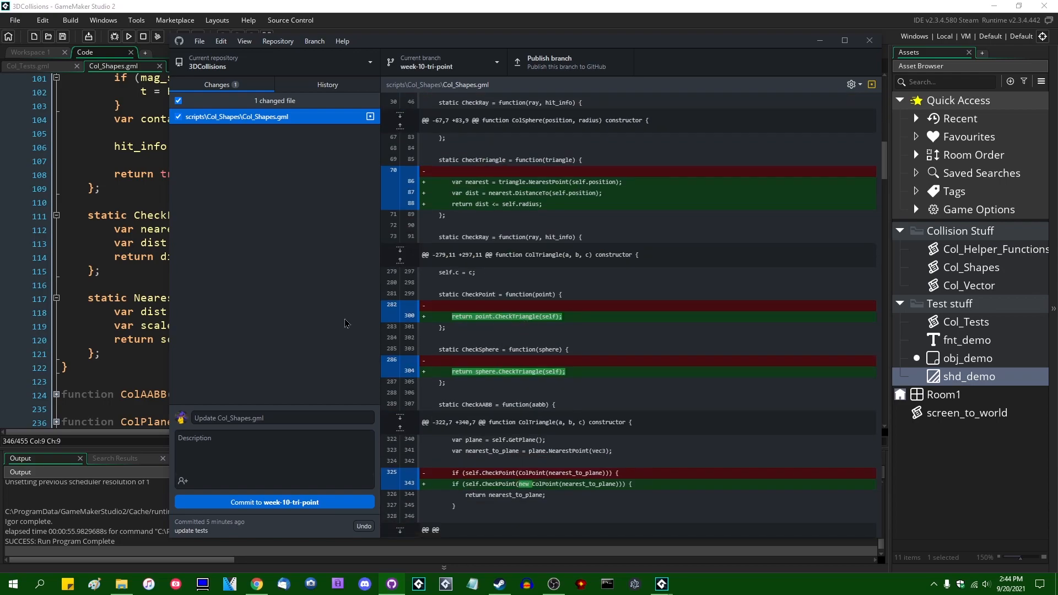
left_click(283, 418)
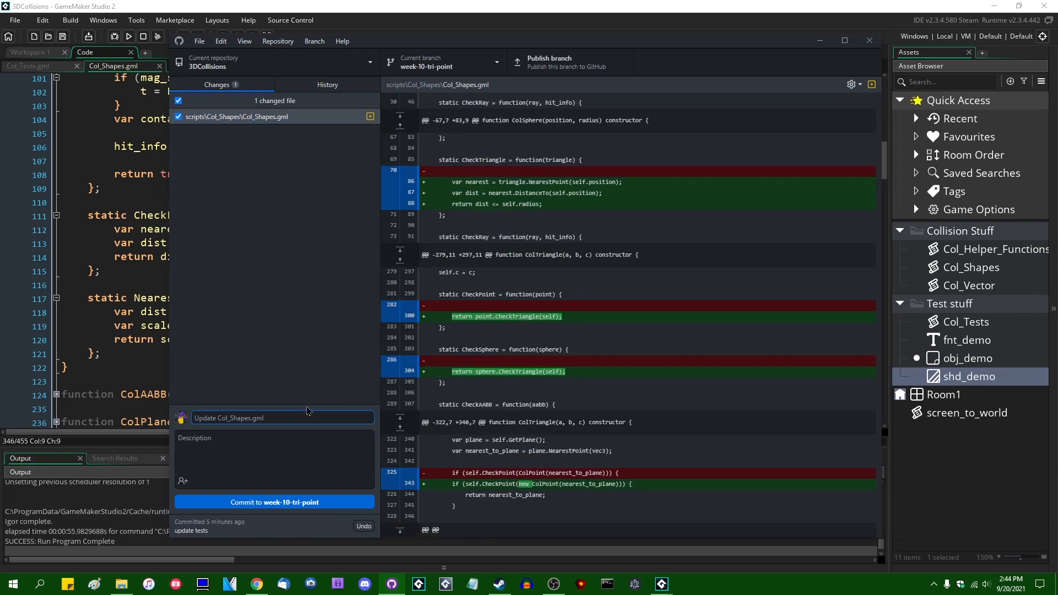
type("points and spheres and triangles")
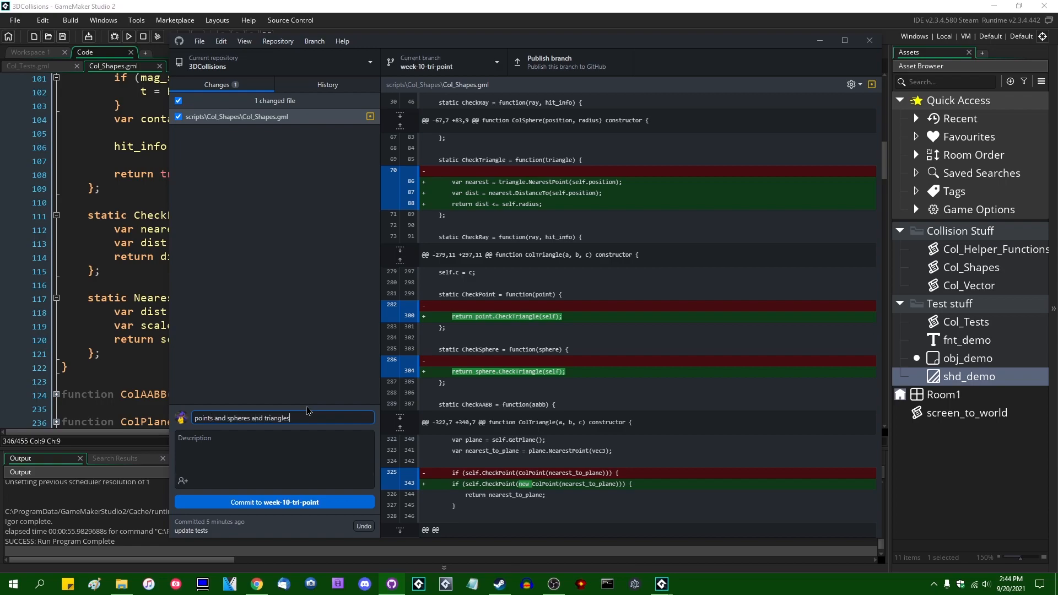
left_click(274, 502)
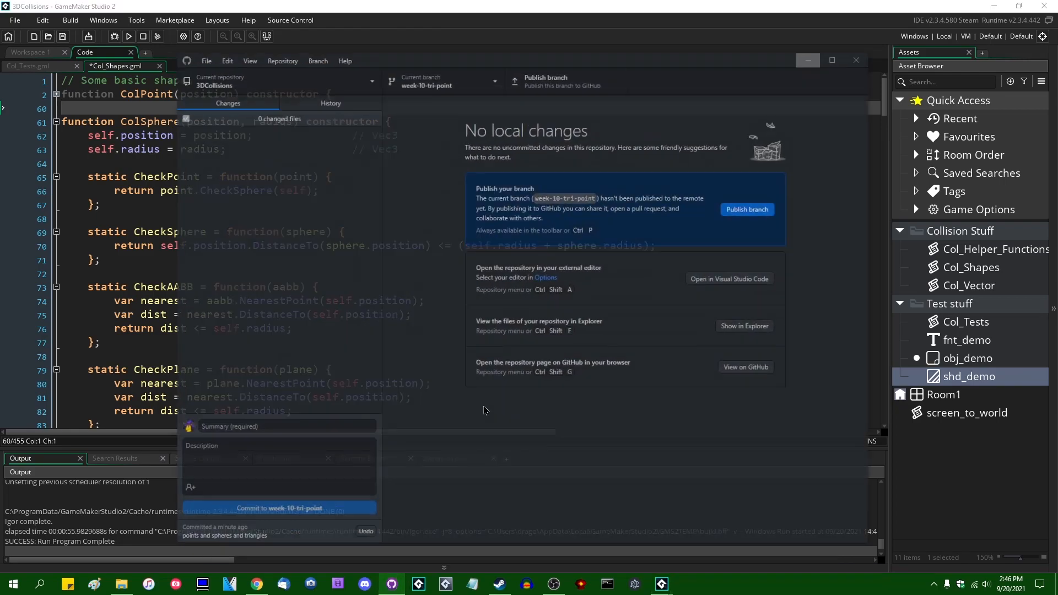
Step: Tag the new commit 0.10 from History and minimize GitHub Desktop
left_click(328, 85)
type("0.1")
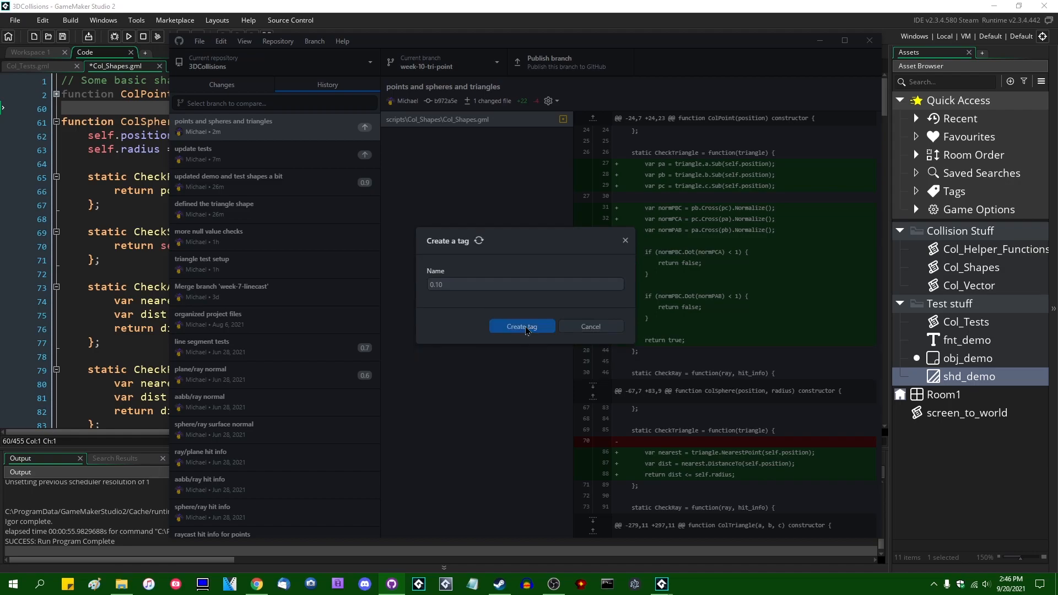
left_click(522, 326)
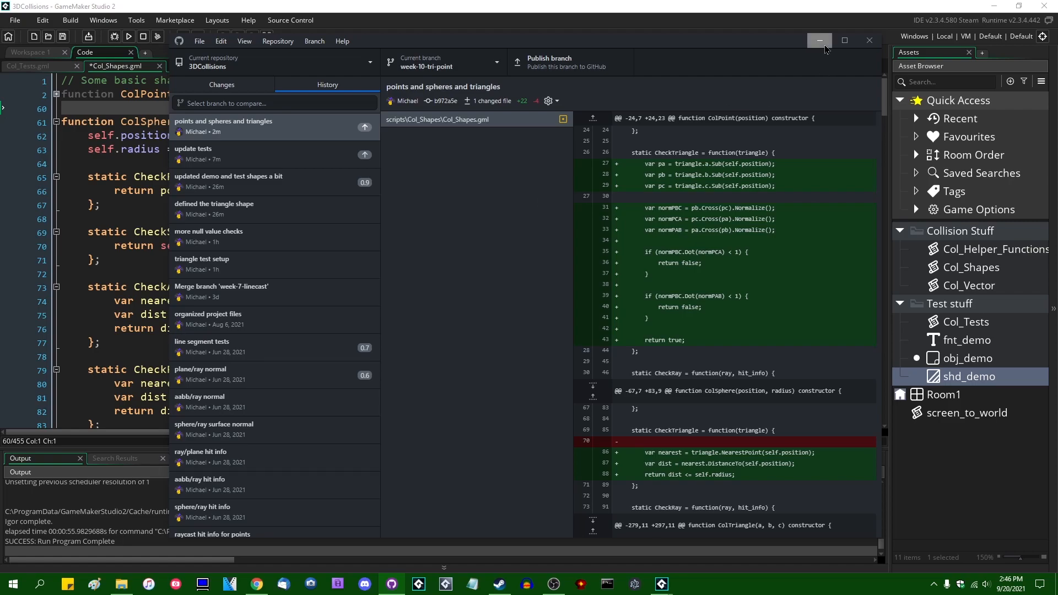
left_click(869, 40)
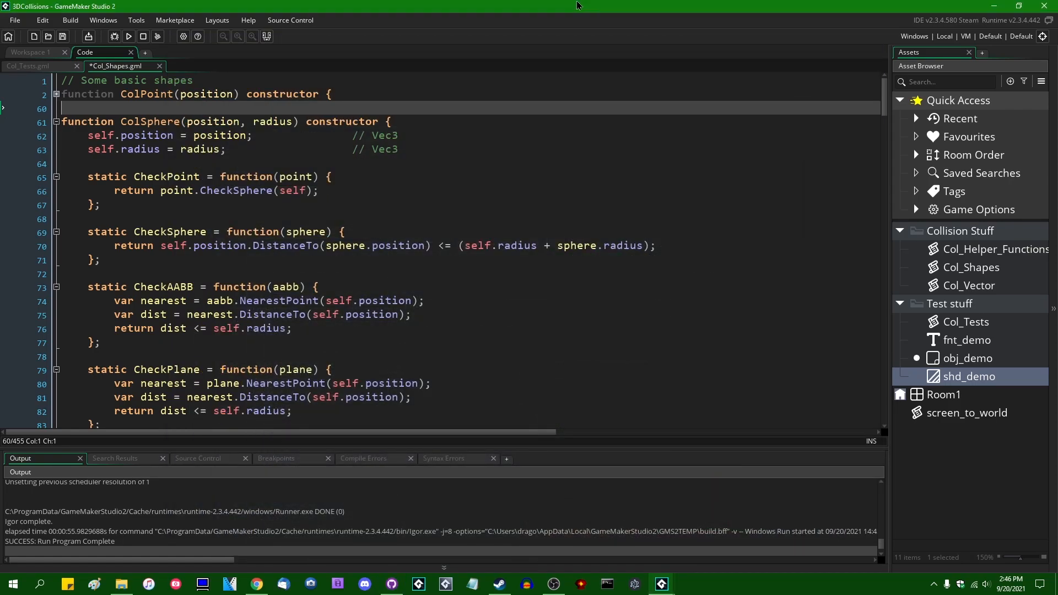